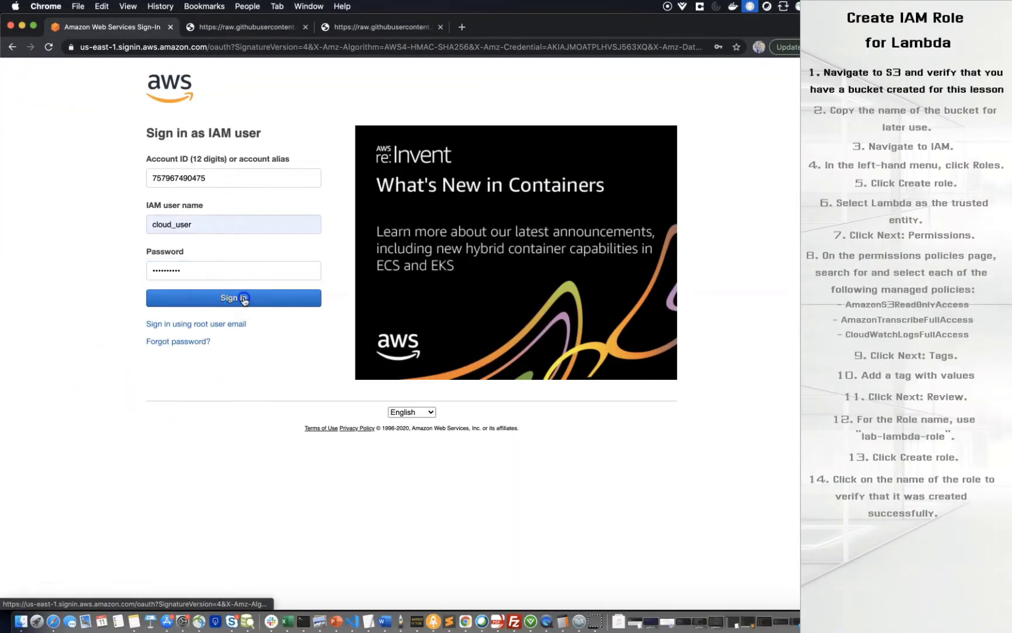
Sign in as the IAM user and find and enter the S3 service via the service search
left_click(233, 298)
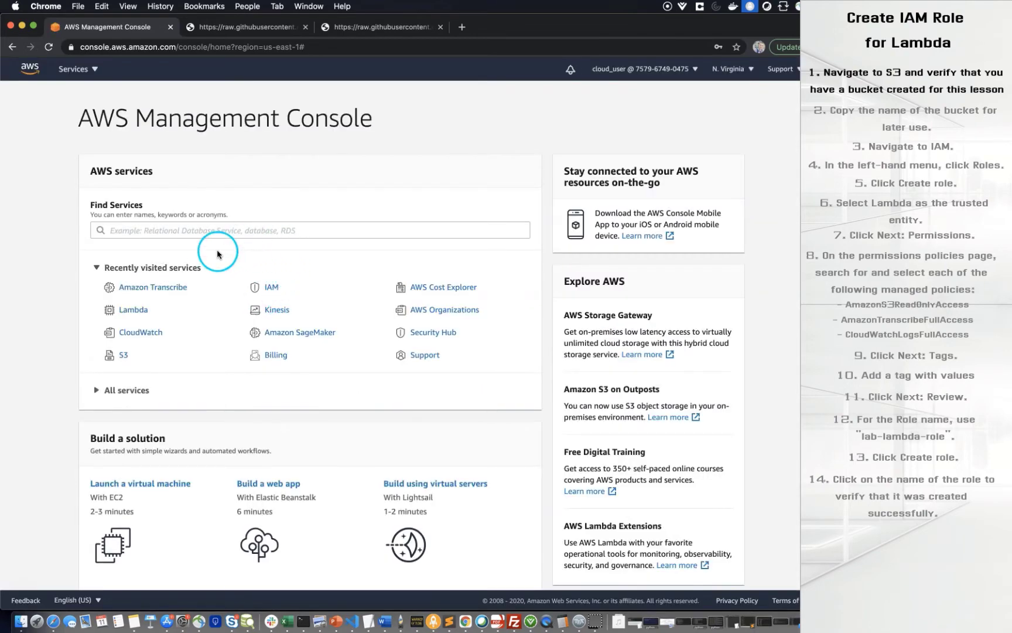
left_click(310, 230)
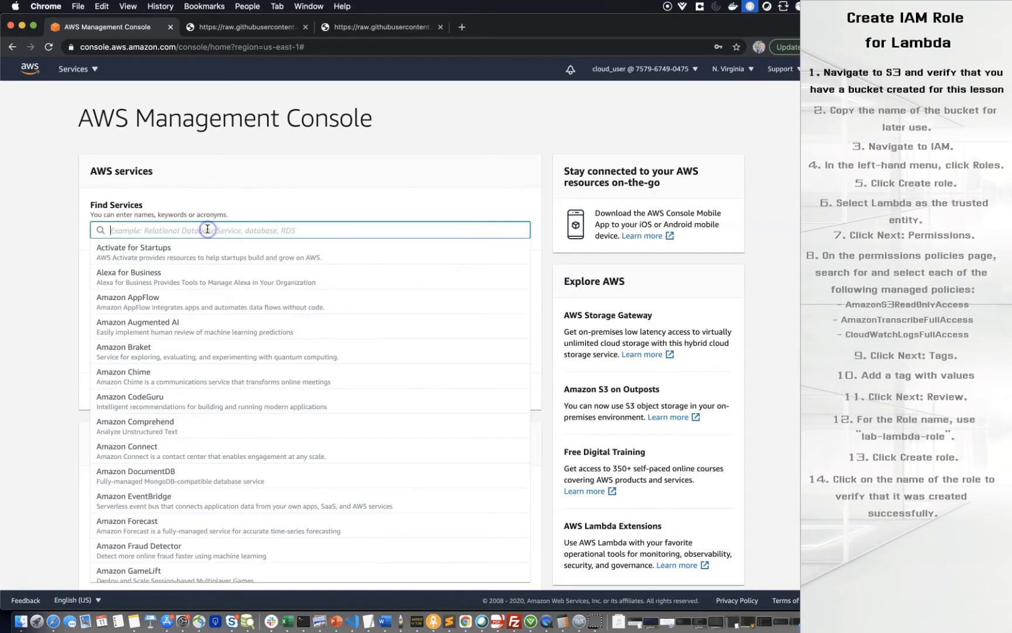
type("s3")
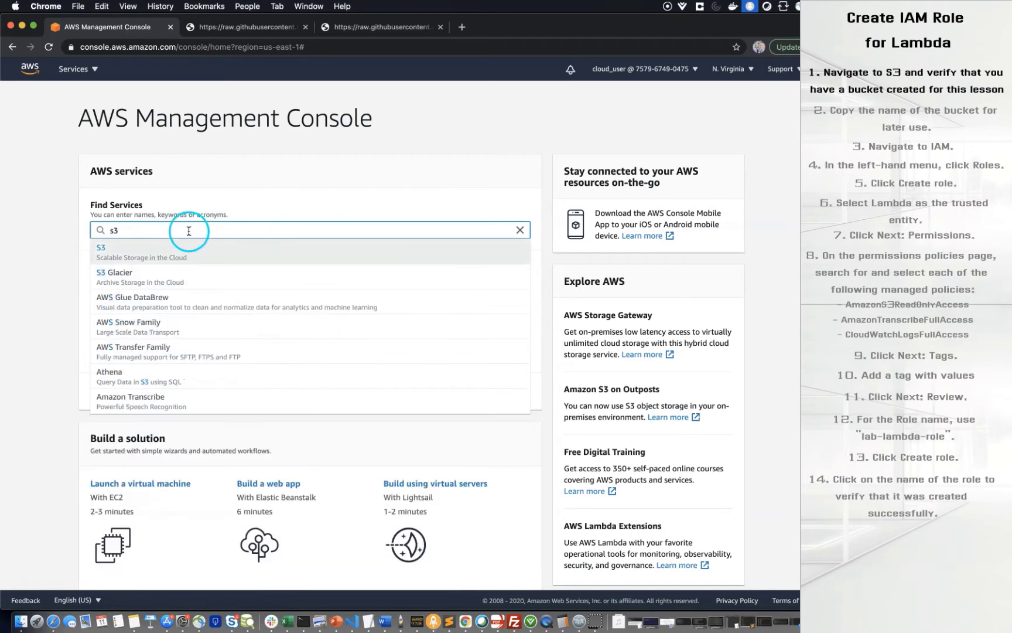
left_click(102, 252)
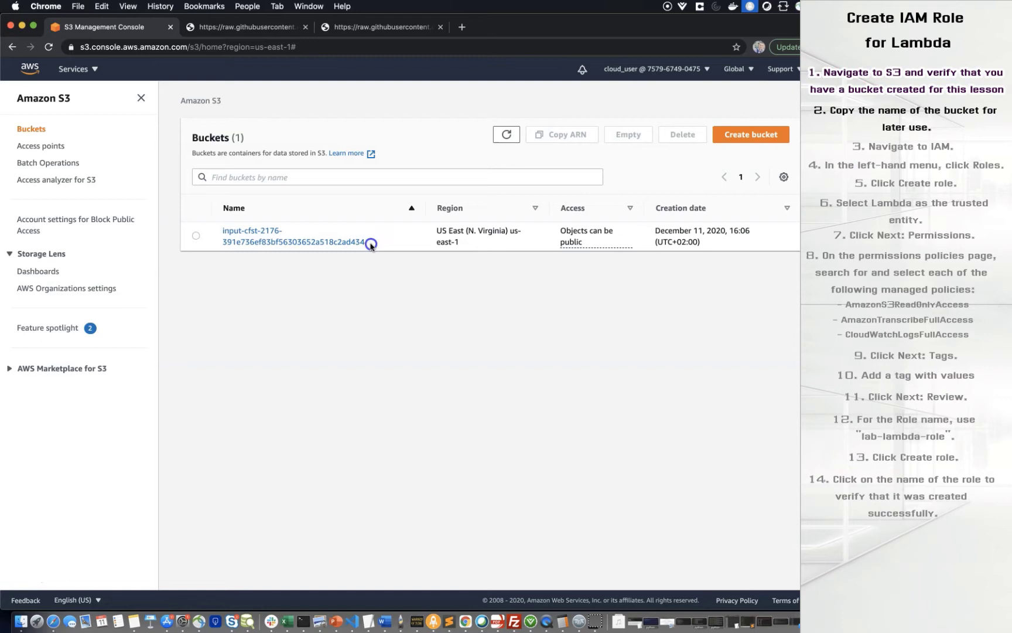
Copy the input bucket's full name from the S3 list and paste it into a TextEdit note
double_click(293, 236)
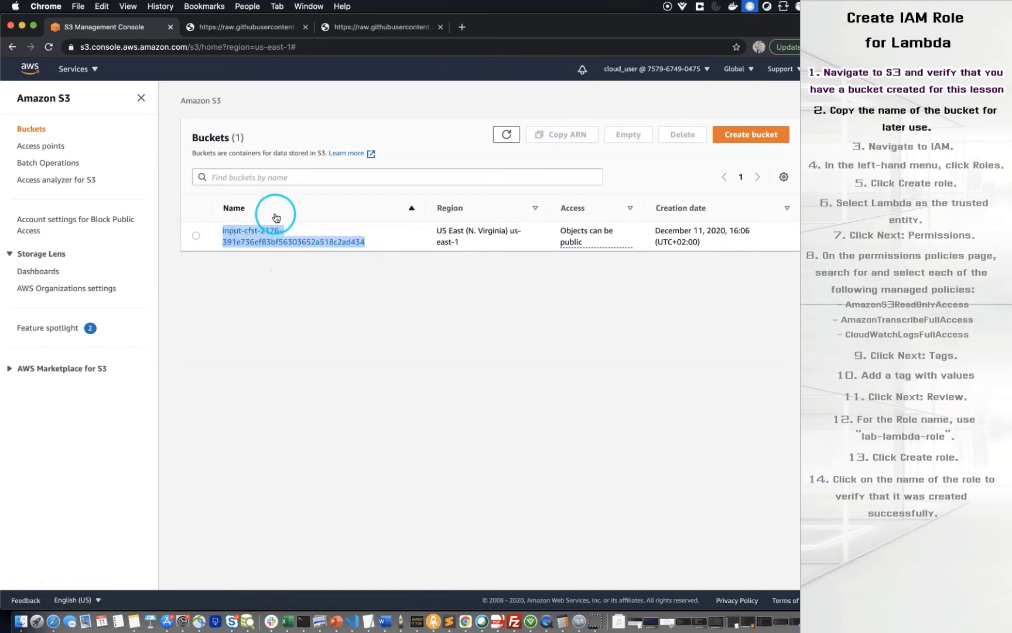
right_click(271, 235)
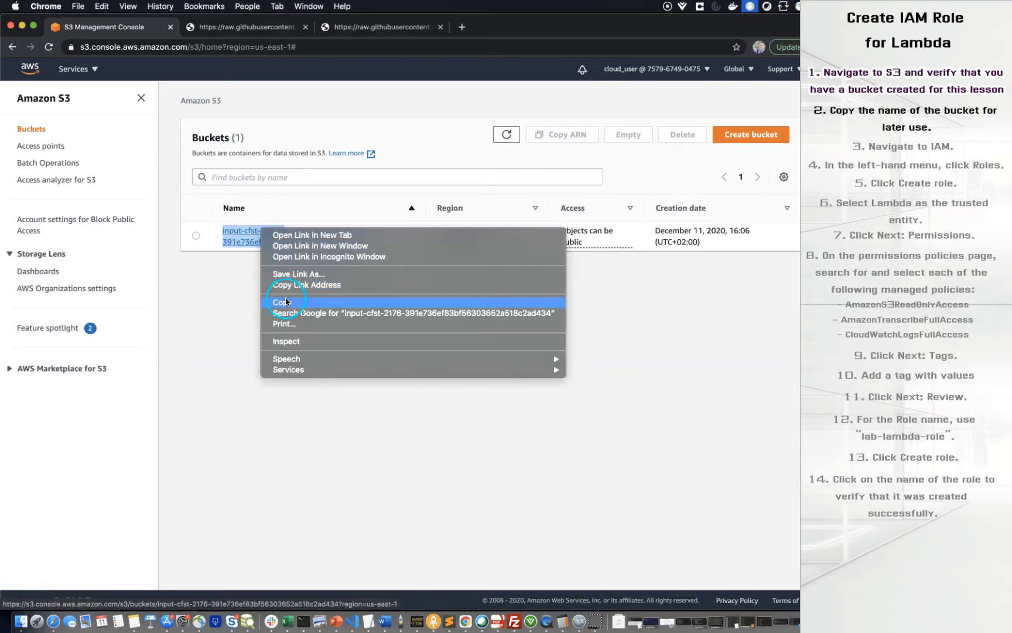
left_click(281, 301)
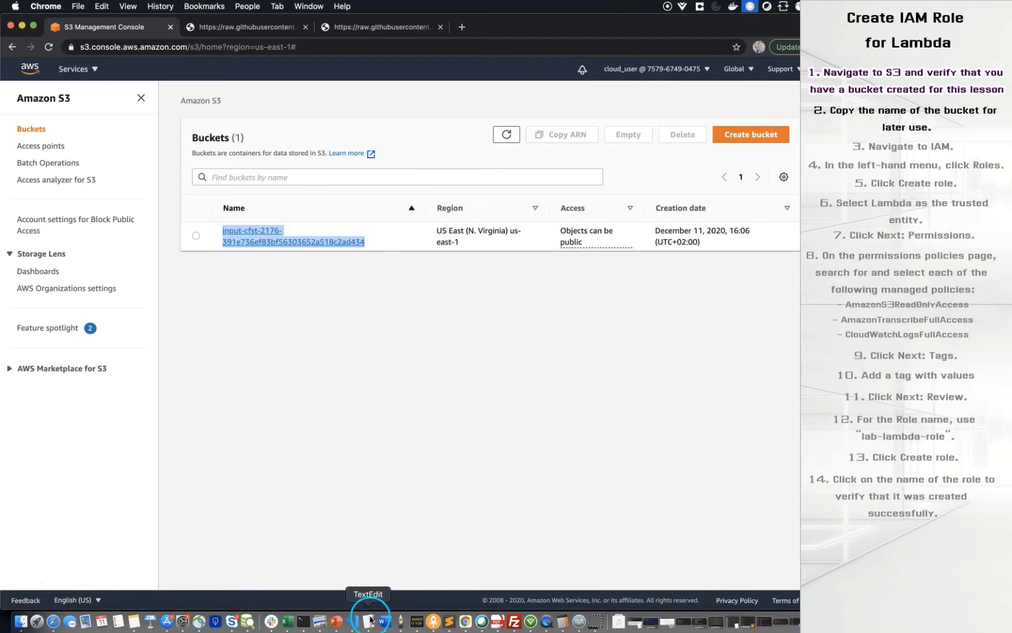
left_click(370, 622)
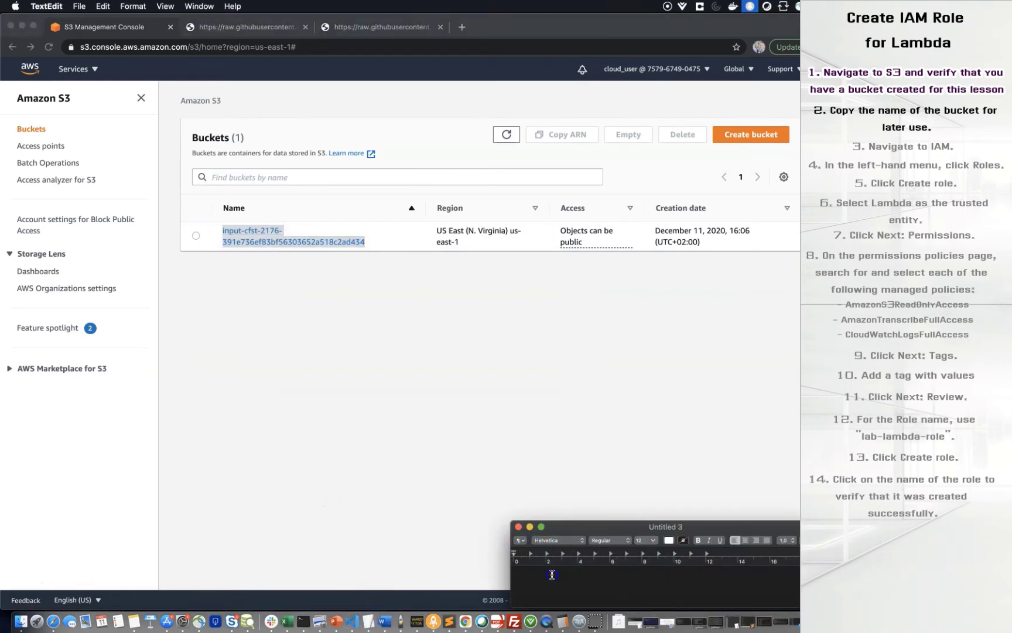
key("cmd+v")
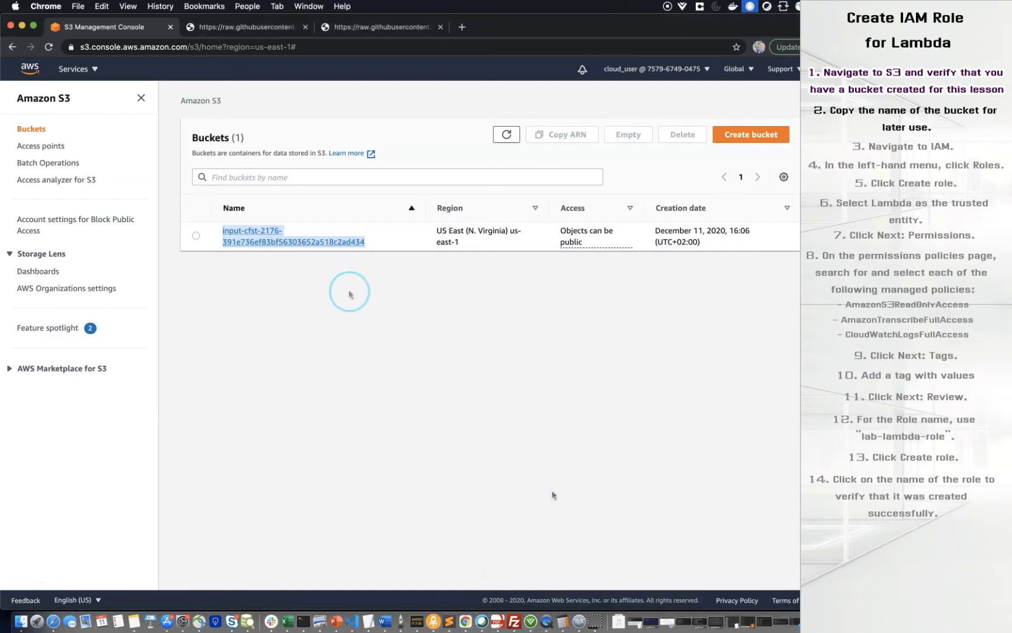
Go to the IAM service's Roles list from the Services menu
left_click(73, 69)
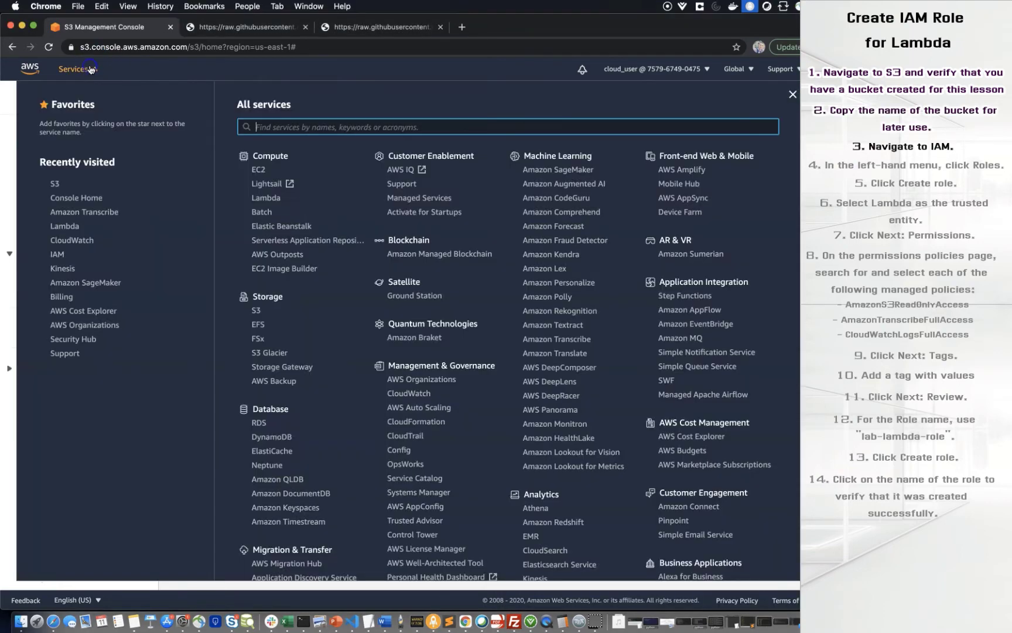
type("IAM")
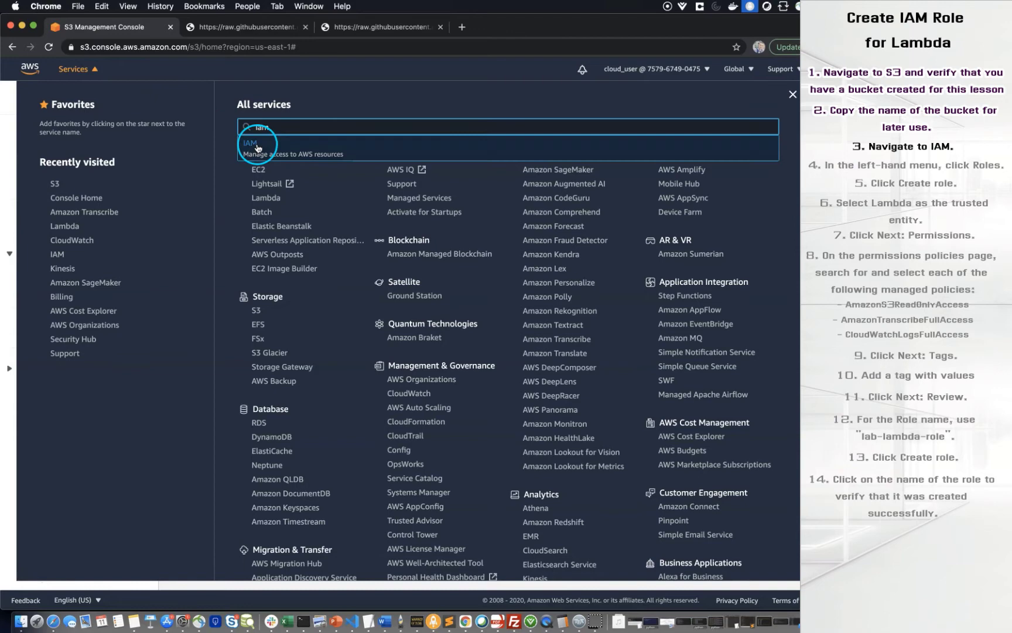
left_click(256, 143)
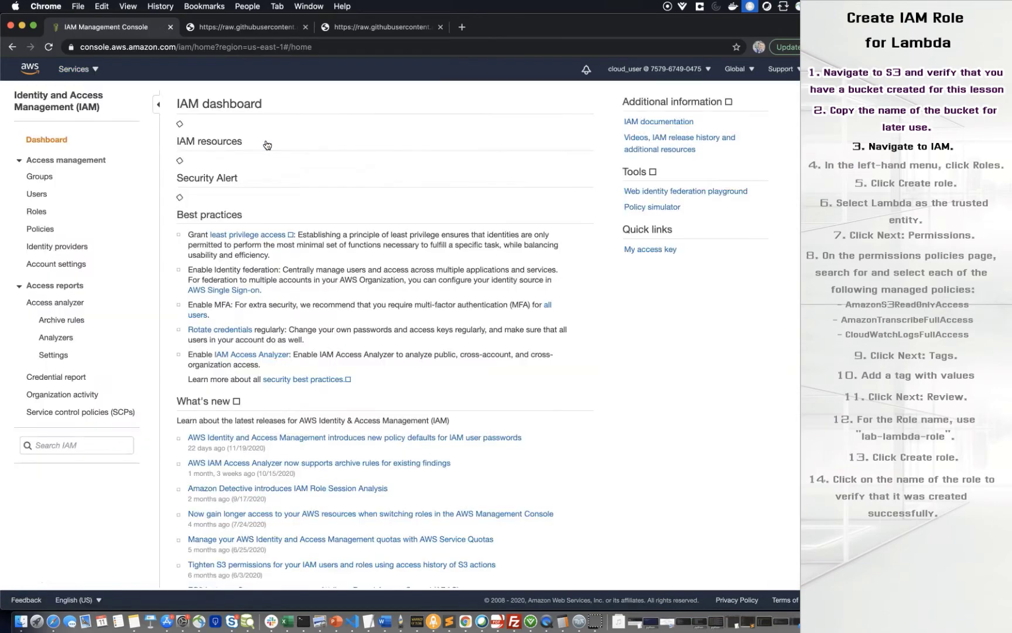
left_click(36, 211)
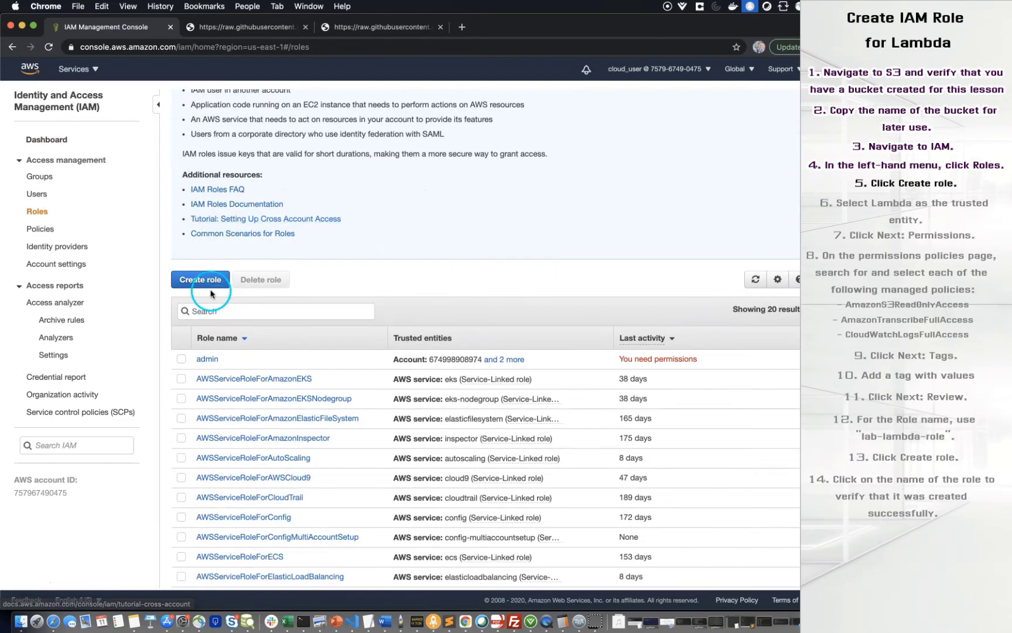
Begin a new role with Lambda as the trusted use case and proceed to permissions
left_click(200, 280)
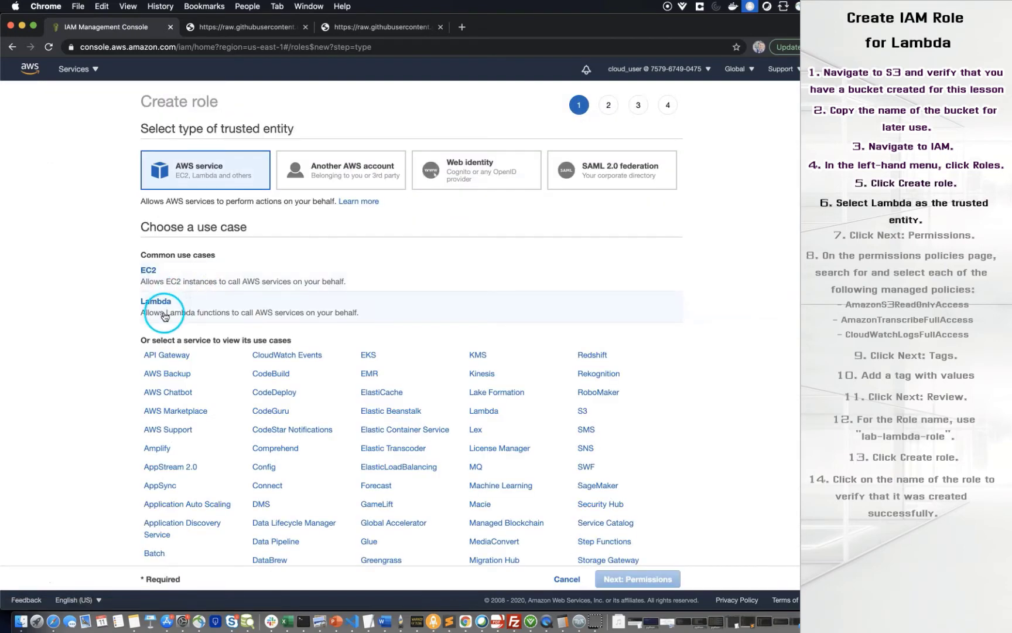
left_click(163, 313)
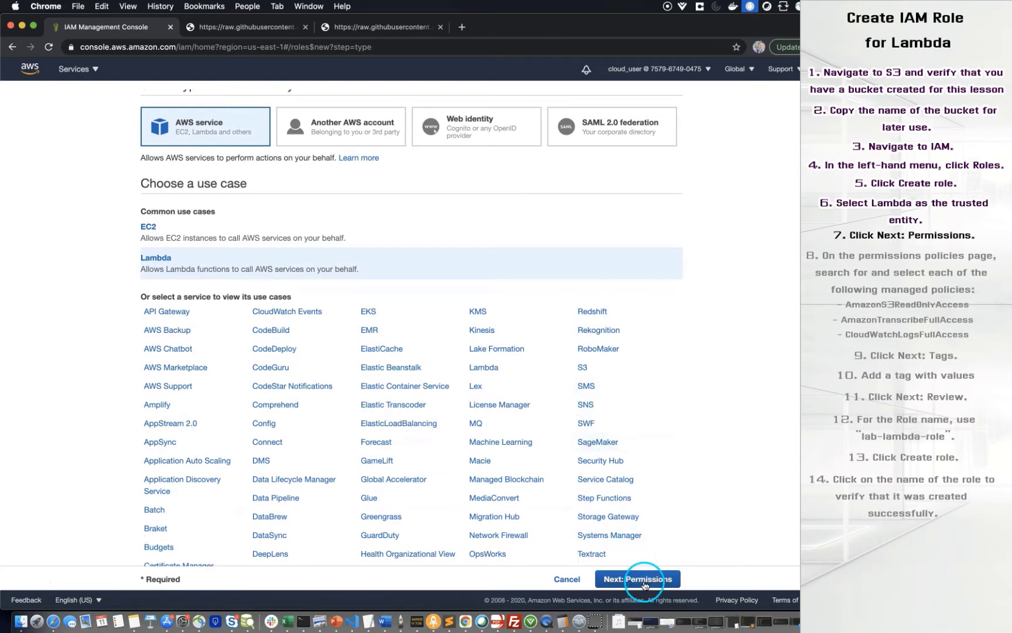
left_click(636, 579)
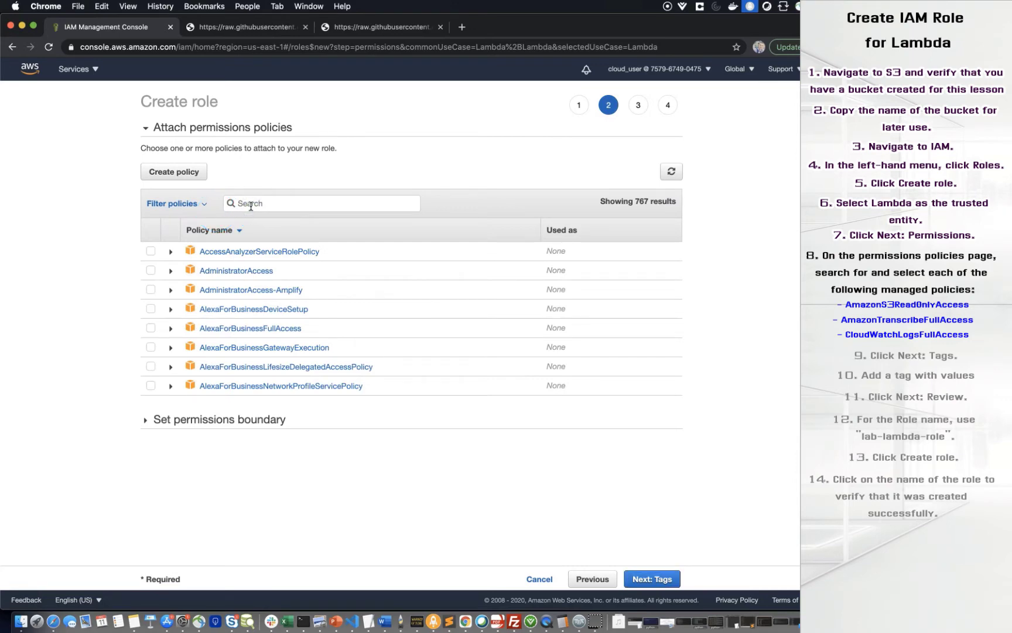
Attach AmazonS3ReadOnlyAccess, AmazonTranscribeFullAccess and CloudWatchFullAccess, then continue to tags
type("AmazonS3Rea")
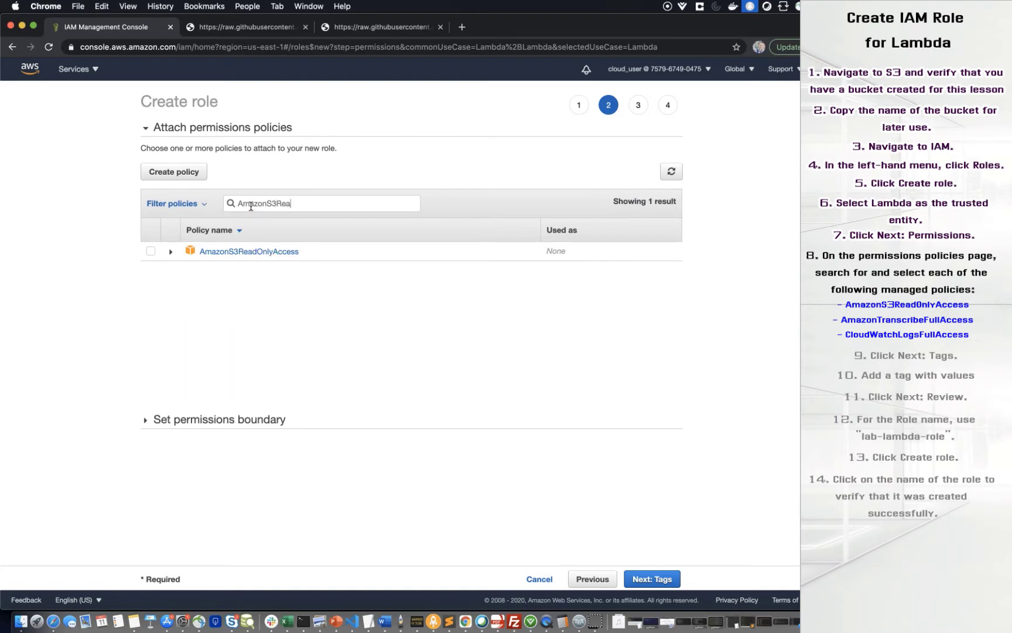
left_click(149, 251)
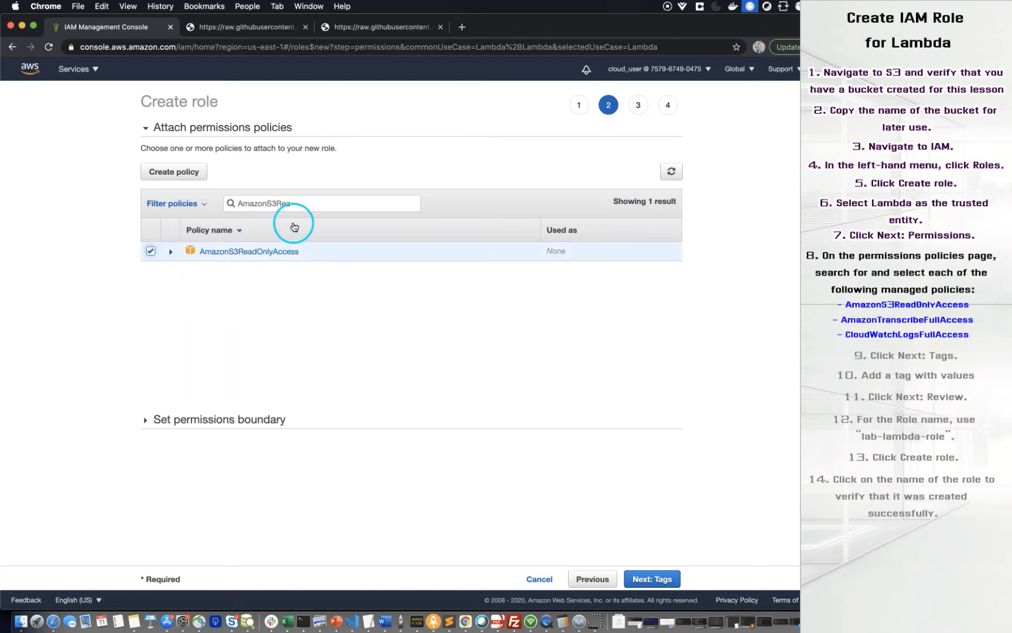
left_click(321, 204)
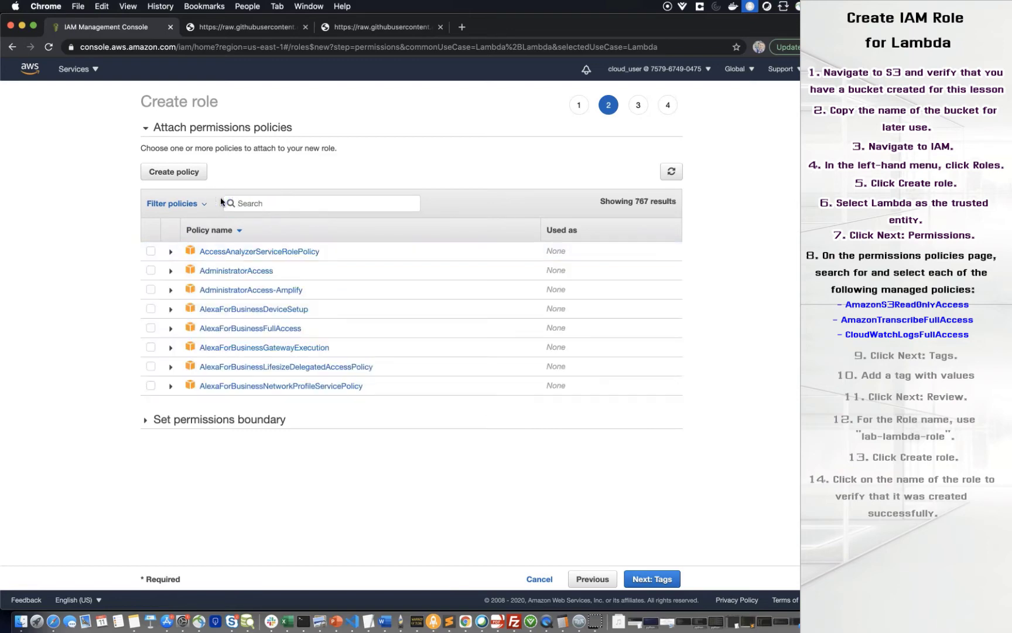
type("AmazonTrans")
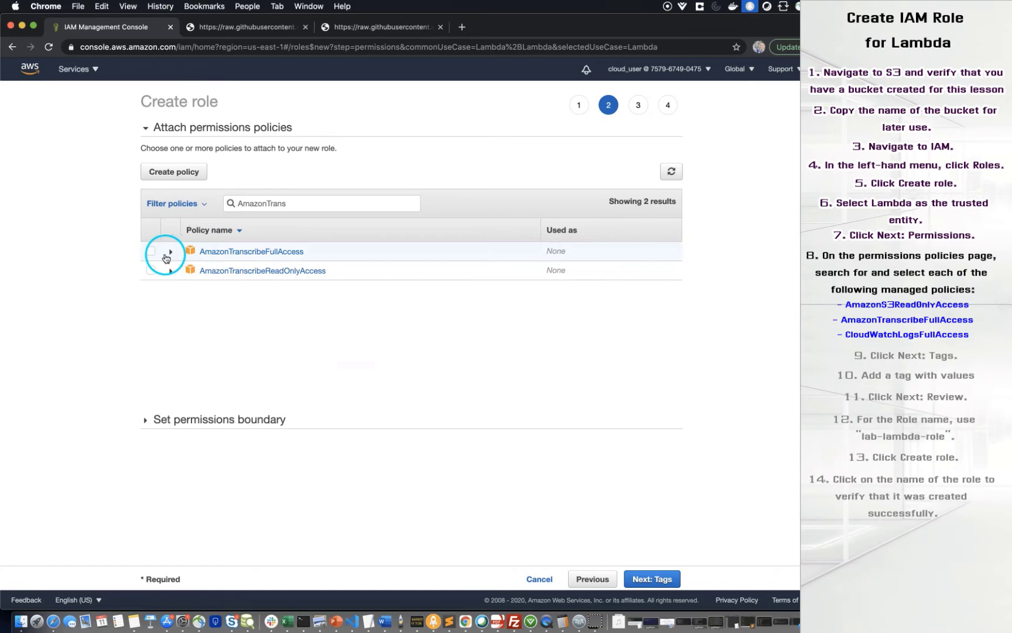
left_click(151, 251)
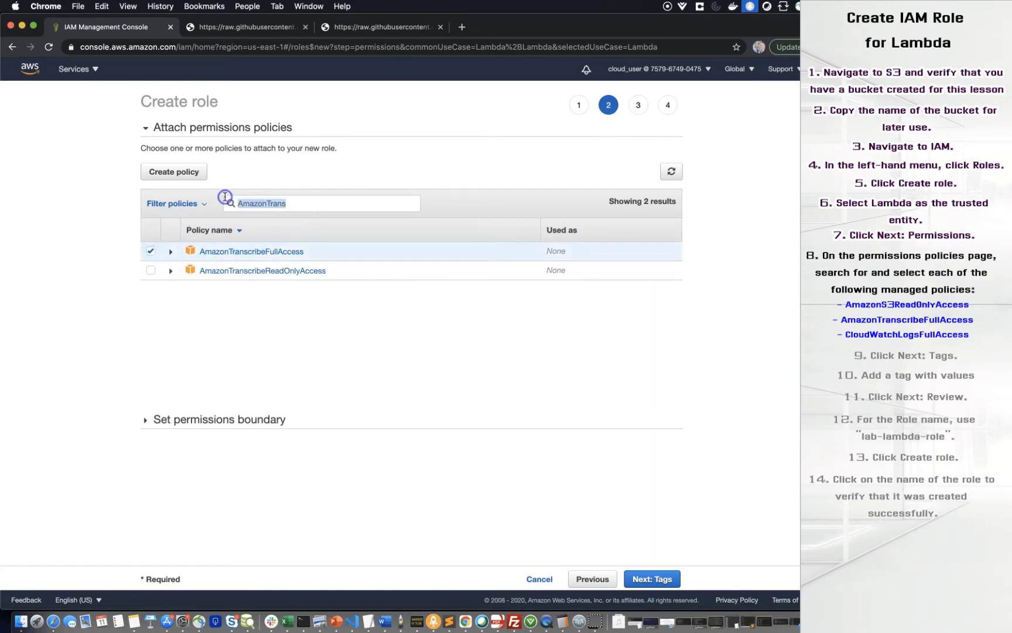
type("CloudWatchF")
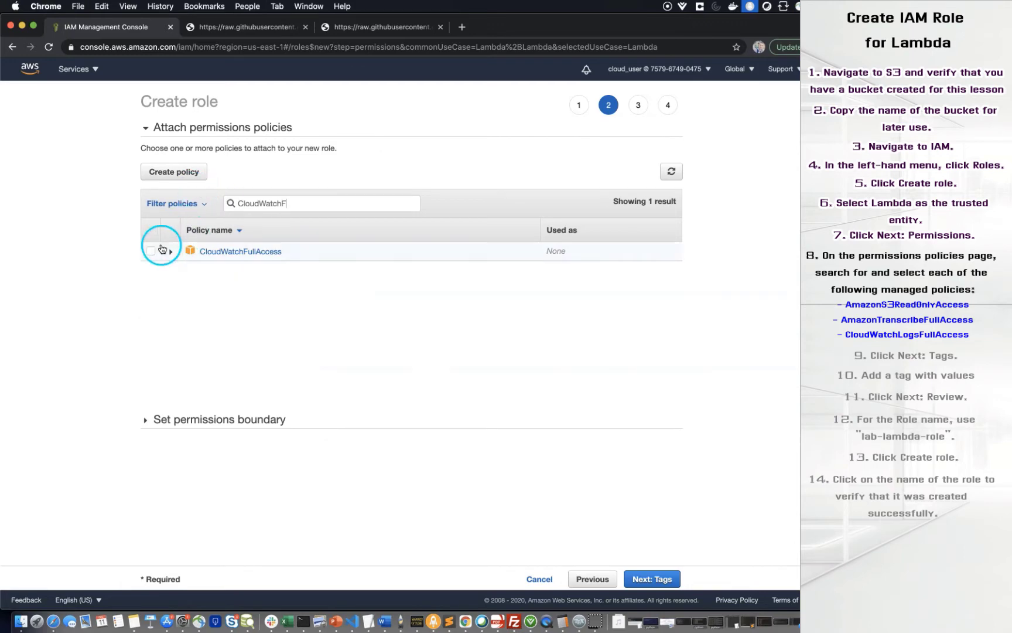
left_click(150, 251)
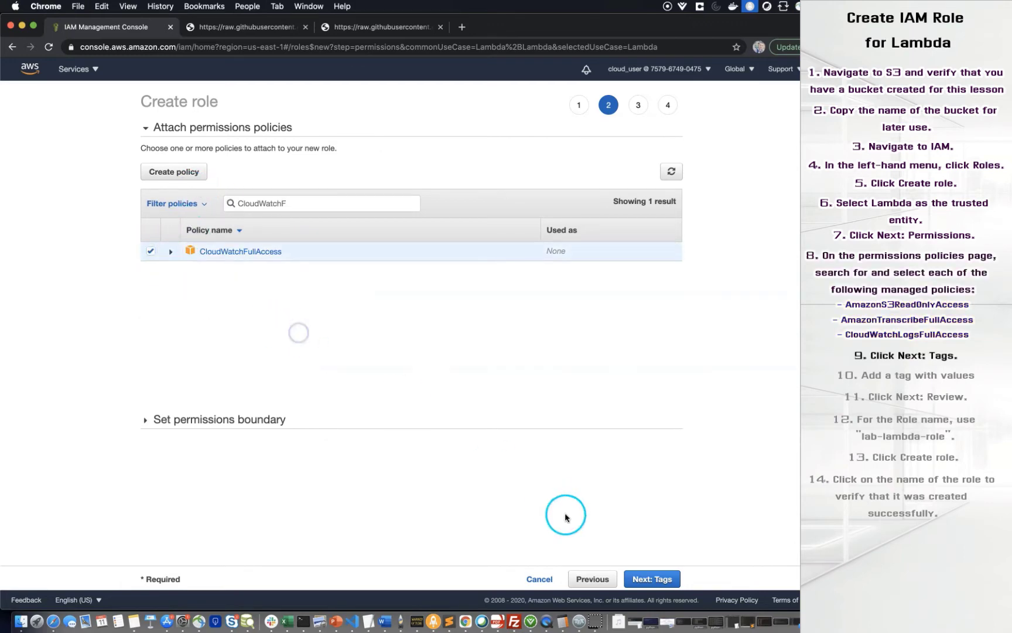
left_click(650, 579)
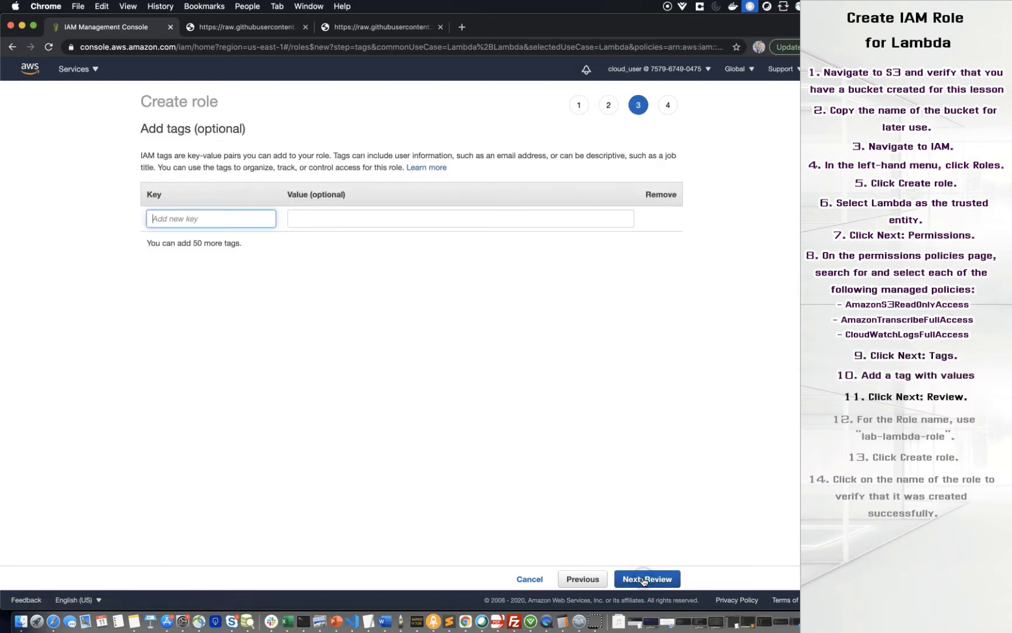
Add a createdby tag with value 'Vytautas Bielinskas' and move to the review step
type("created")
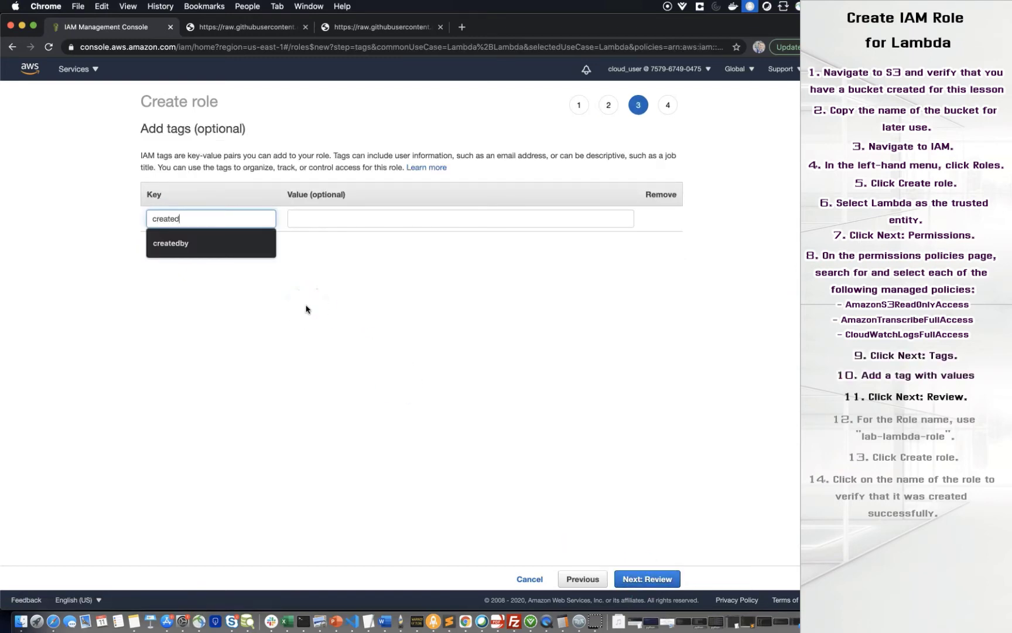
type("createby")
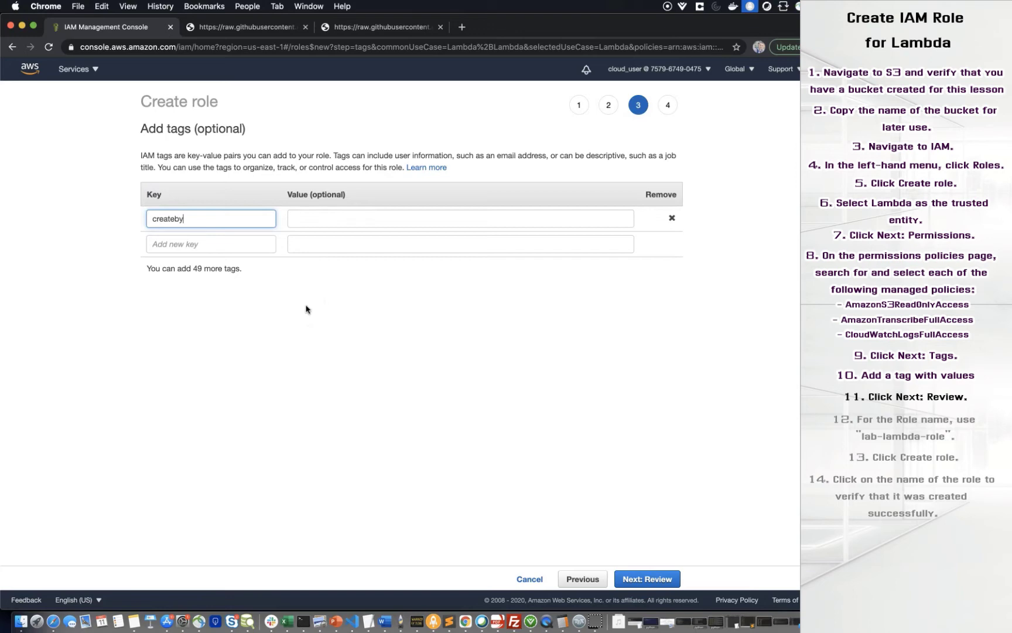
type("Vytautas Bielinskas")
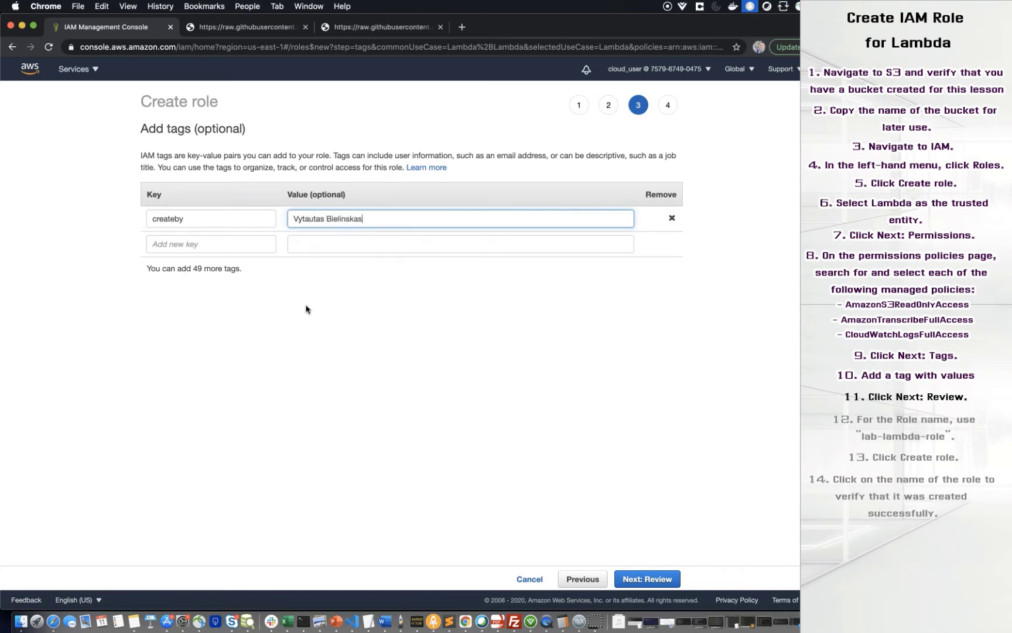
left_click(647, 579)
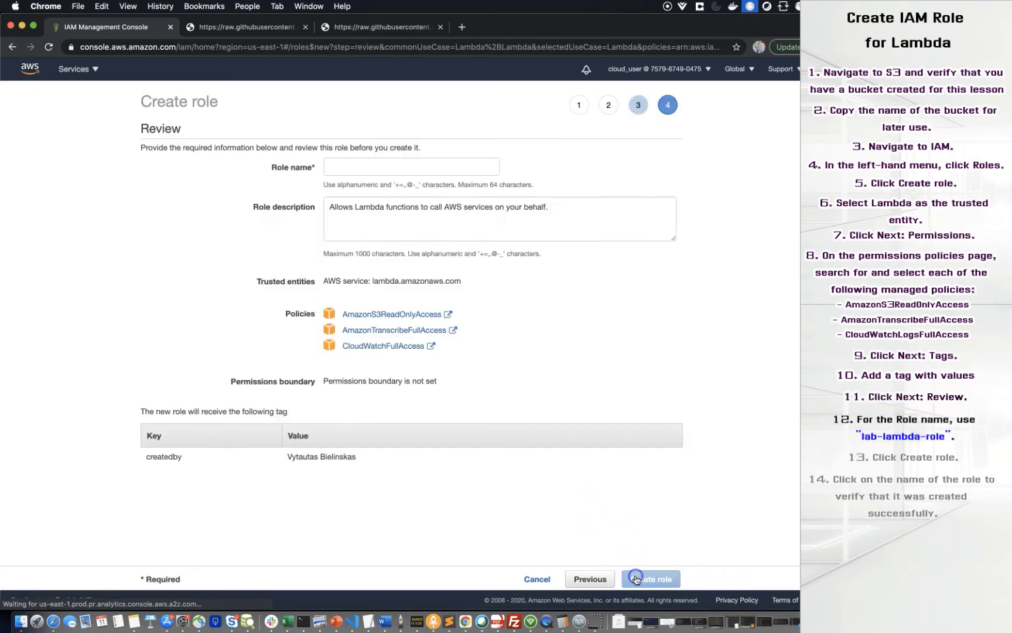
Name the role lab-lambda-role and create it
type("lab-lambda-role")
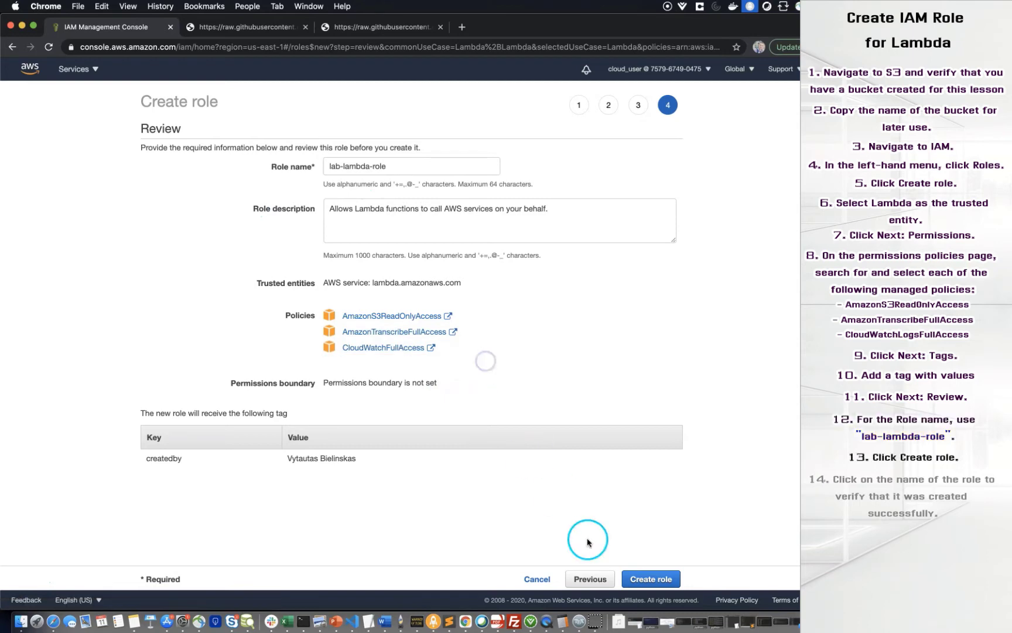
left_click(650, 578)
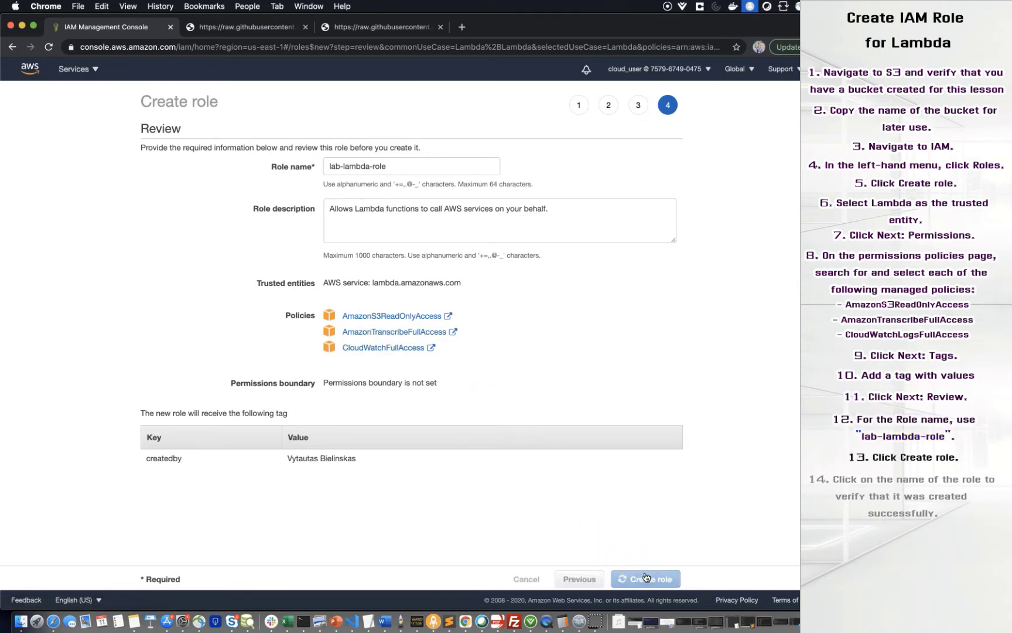
left_click(644, 579)
type("lam")
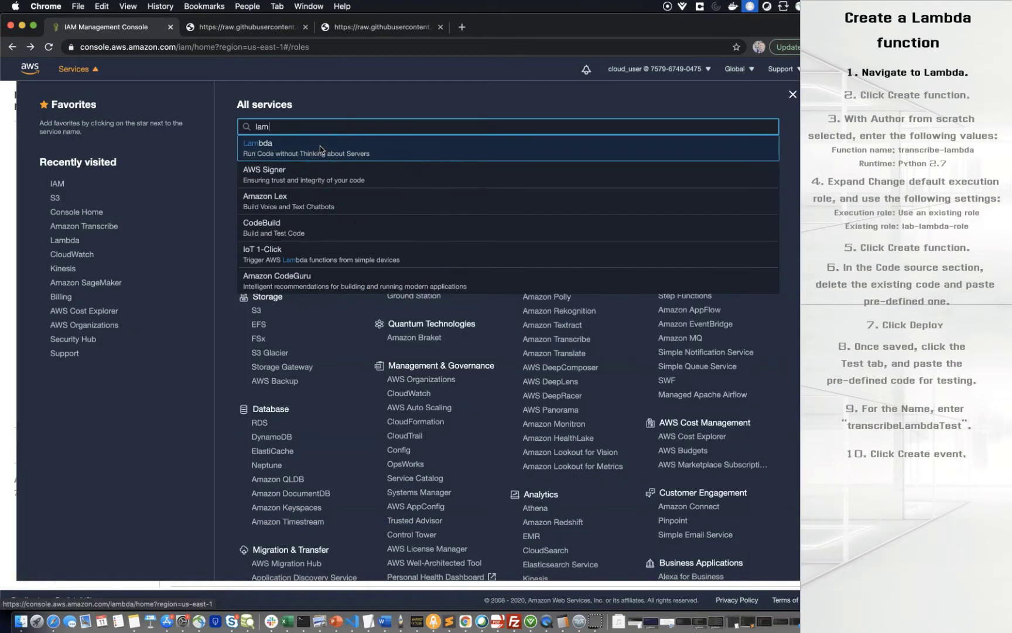
Go to the Lambda service and start creating a new function
left_click(257, 143)
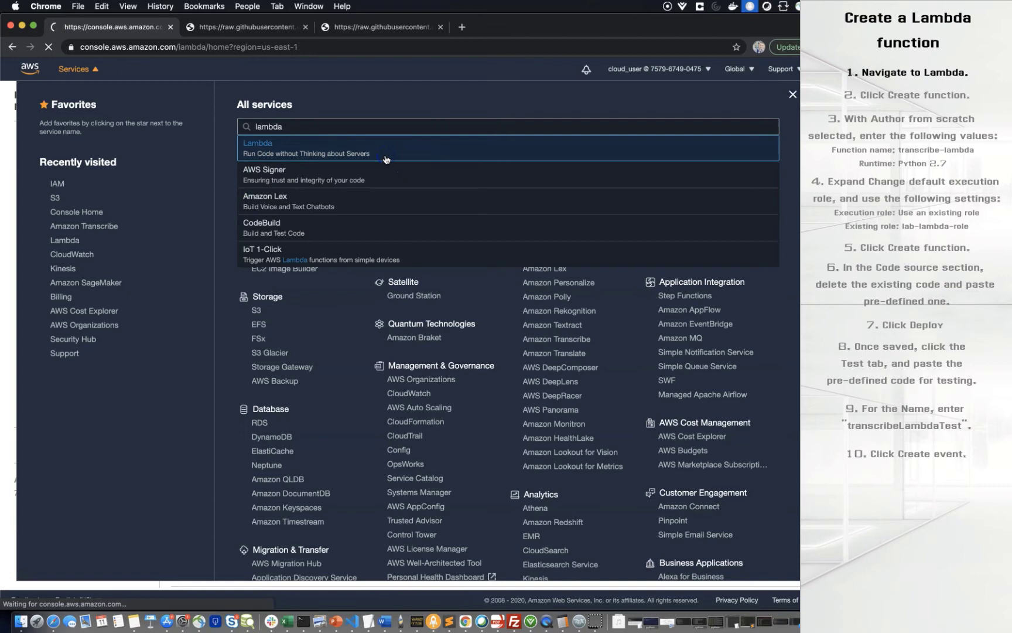
left_click(257, 143)
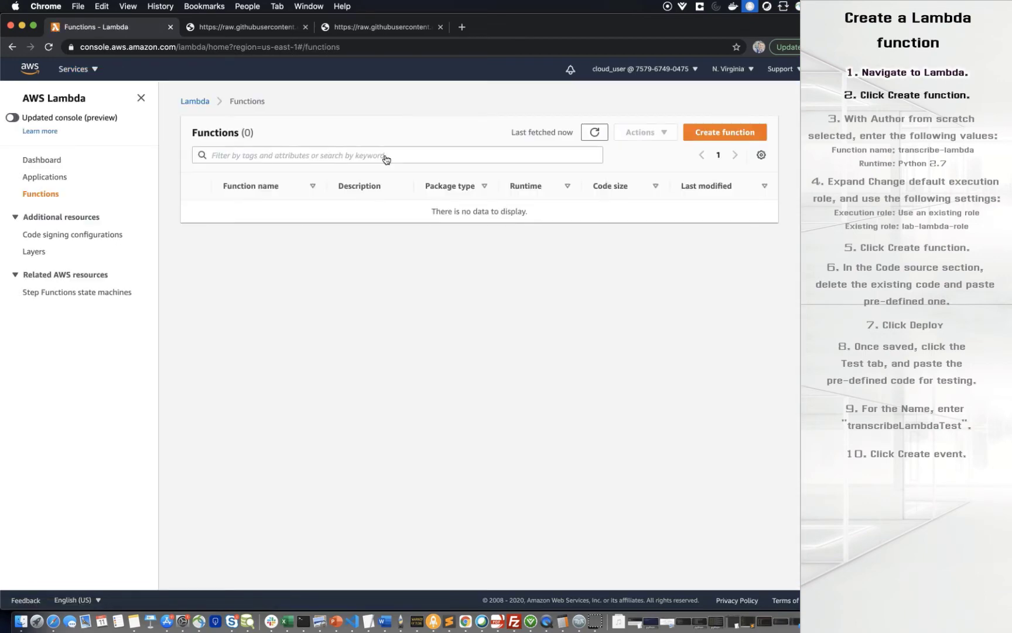
left_click(724, 132)
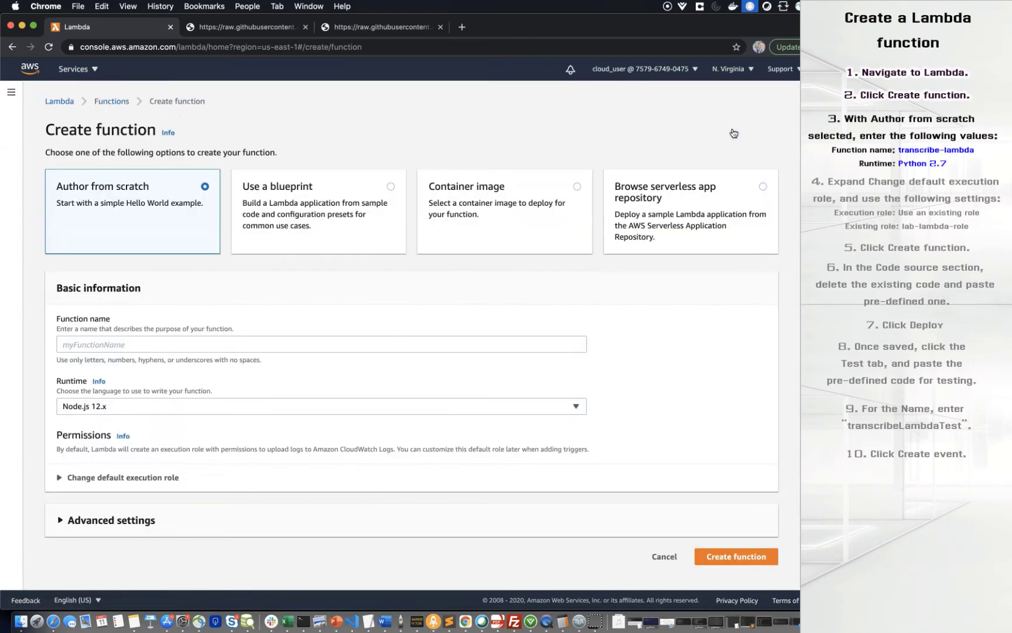
Author from scratch a function named transcribe-lambda with the Python 2.7 runtime
left_click(132, 235)
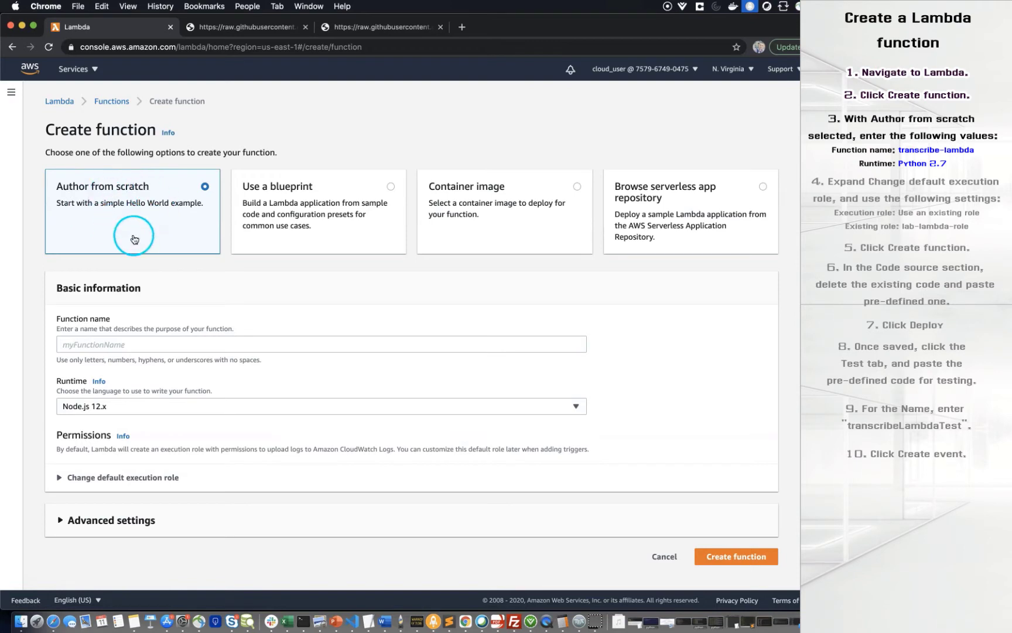
left_click(320, 343)
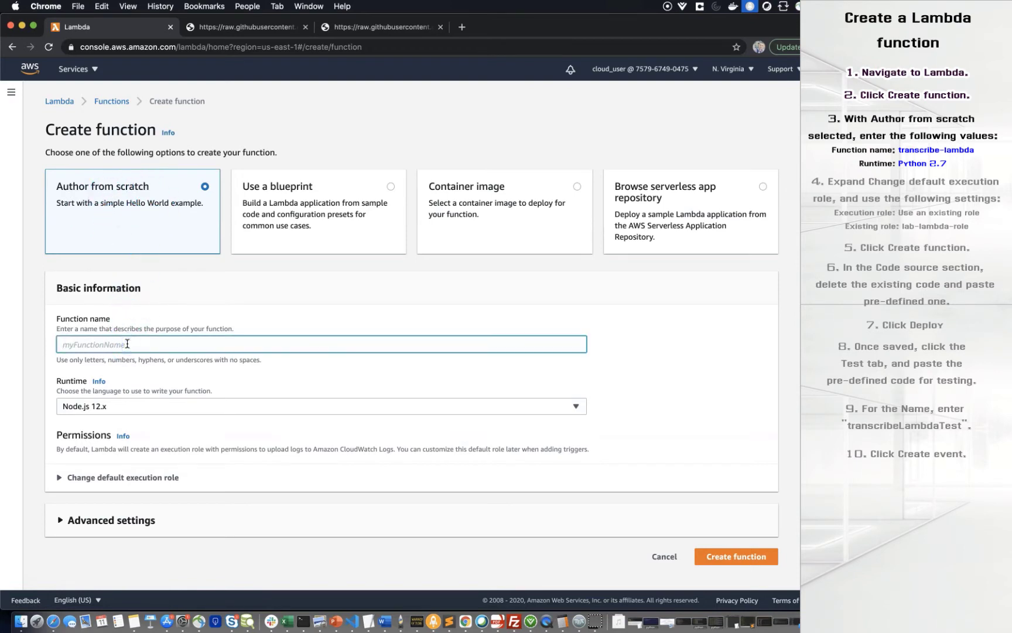
type("transcribe-lambda")
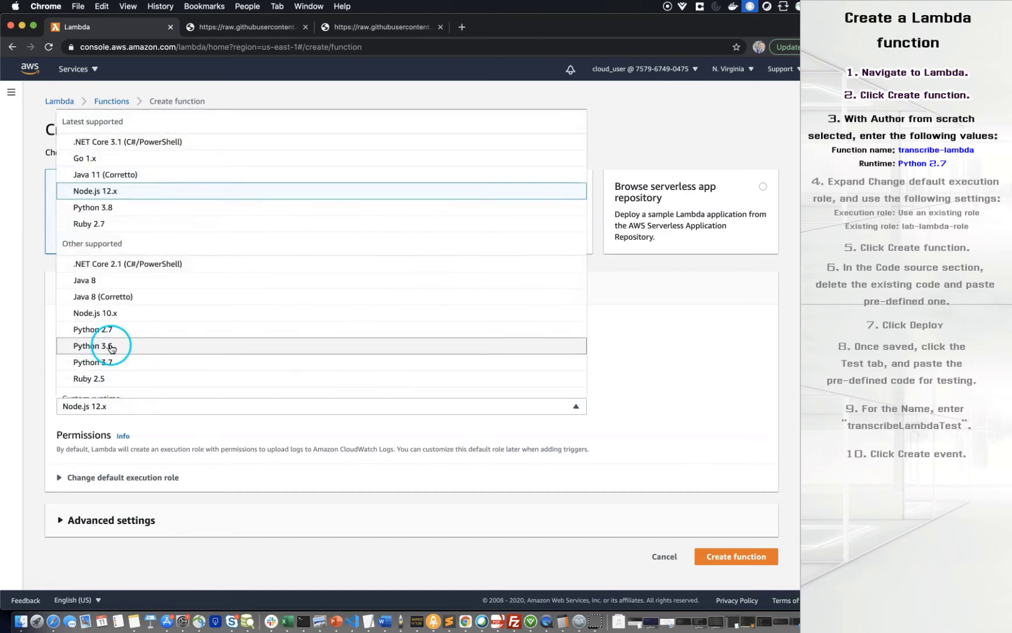
left_click(91, 329)
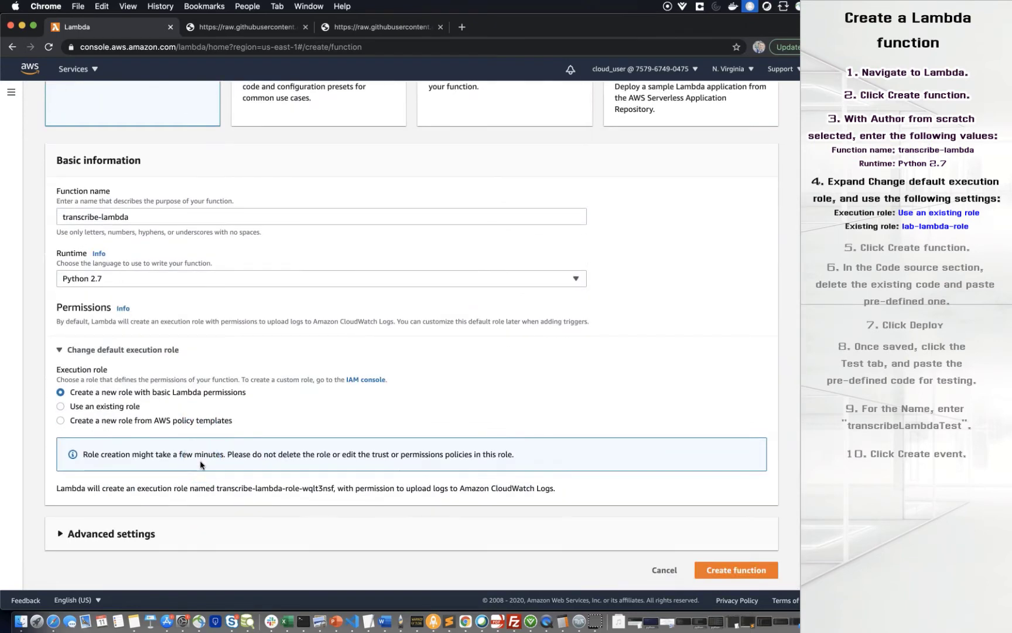
Assign the existing lab-lambda-role as execution role and create the function
left_click(59, 406)
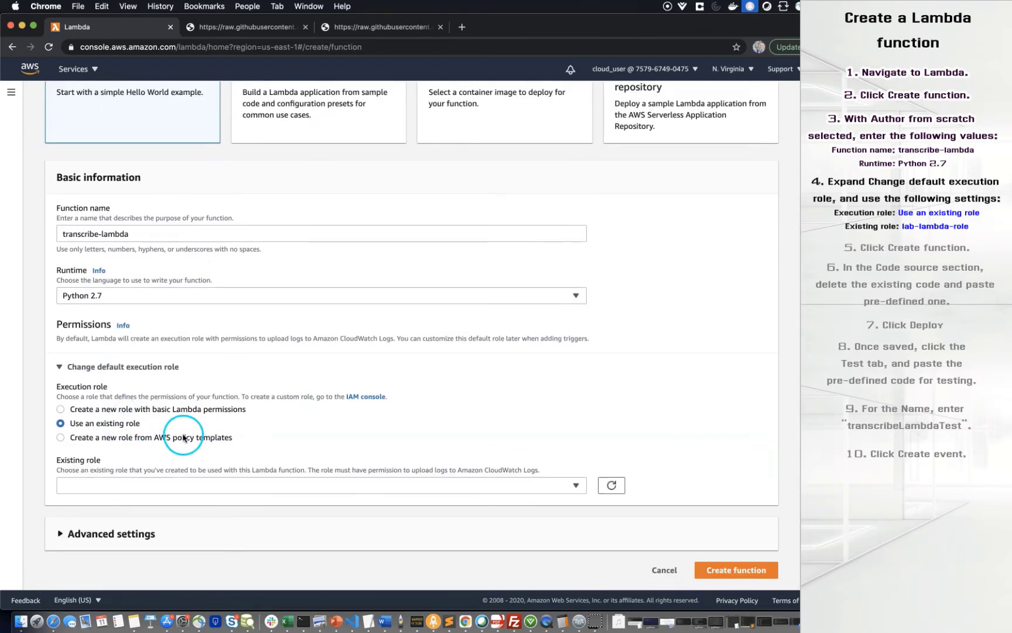
left_click(319, 485)
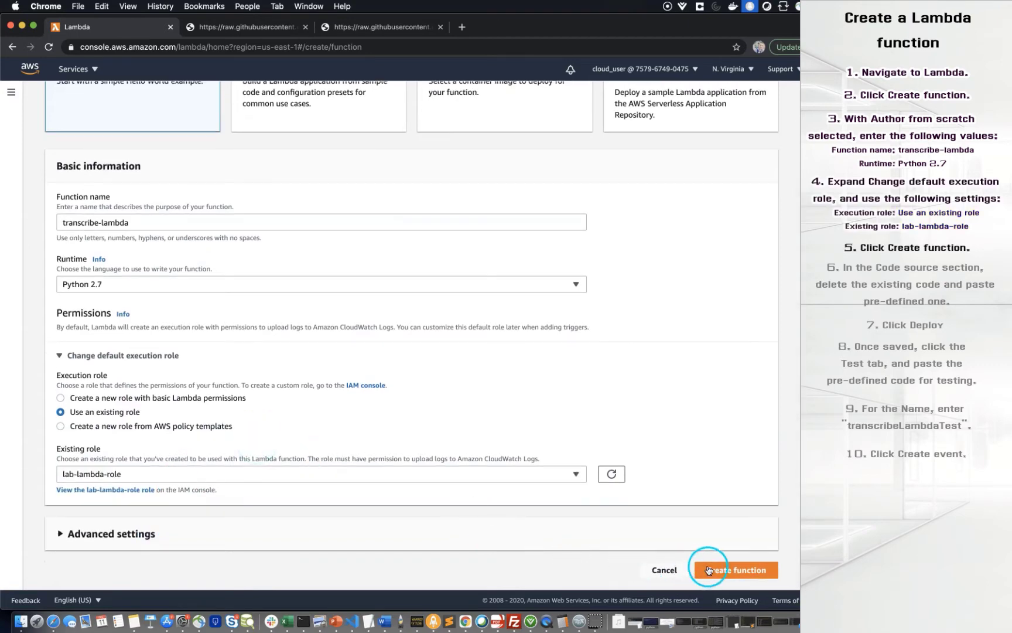
left_click(734, 570)
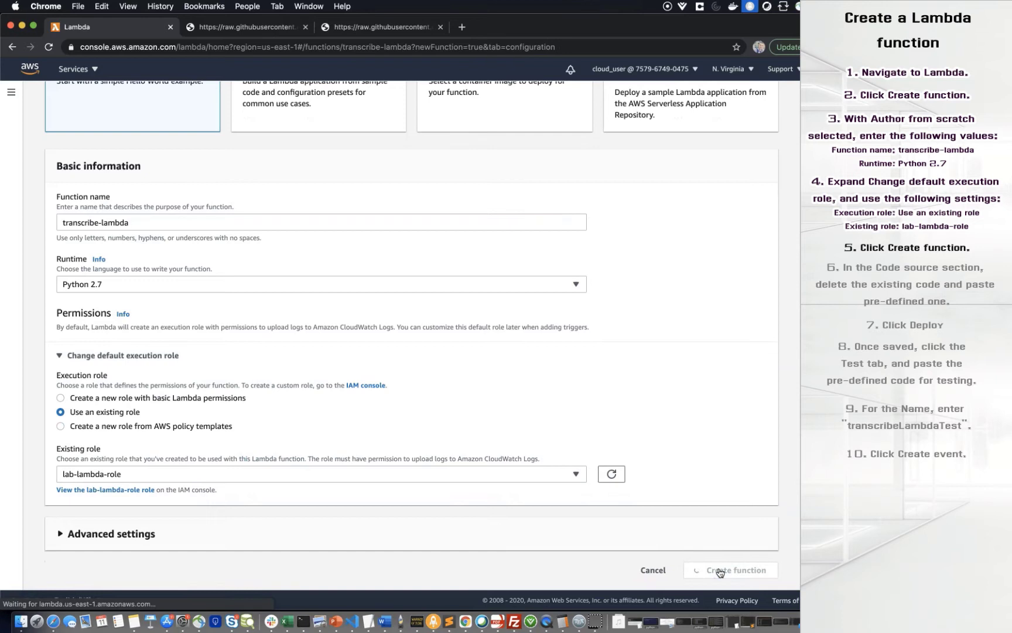
Paste the template Transcribe-job code from the GitHub tab over the default handler and deploy it
left_click(729, 569)
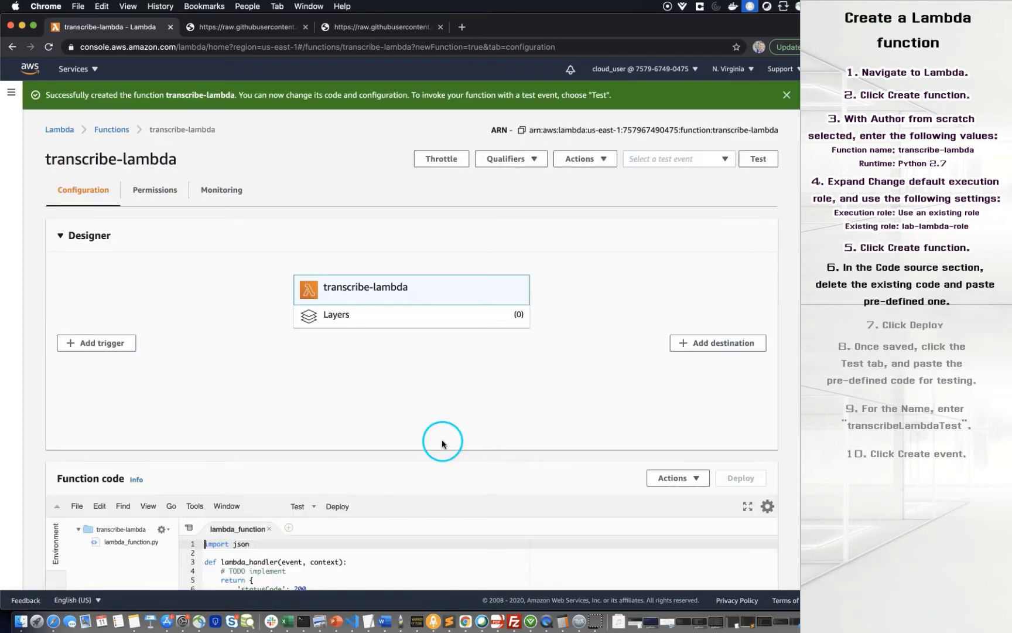
scroll("down", 3)
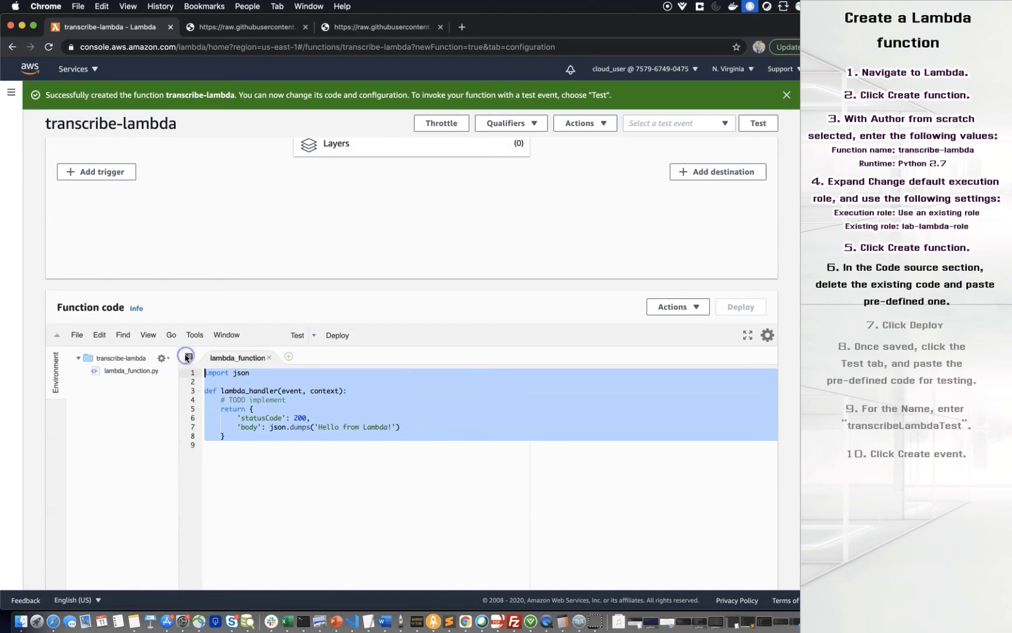
left_click(245, 27)
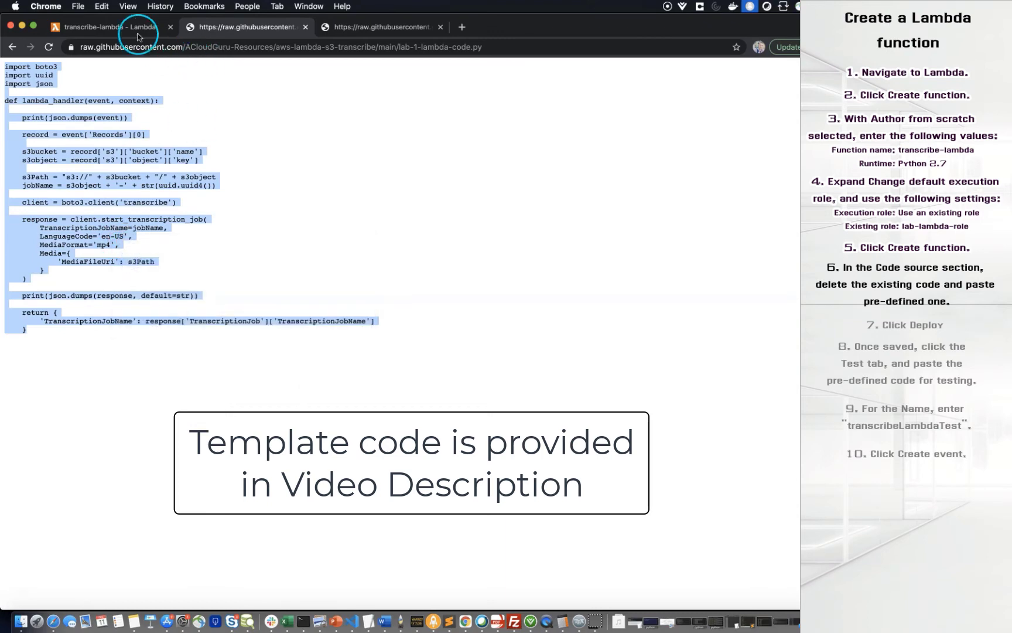
left_click(106, 26)
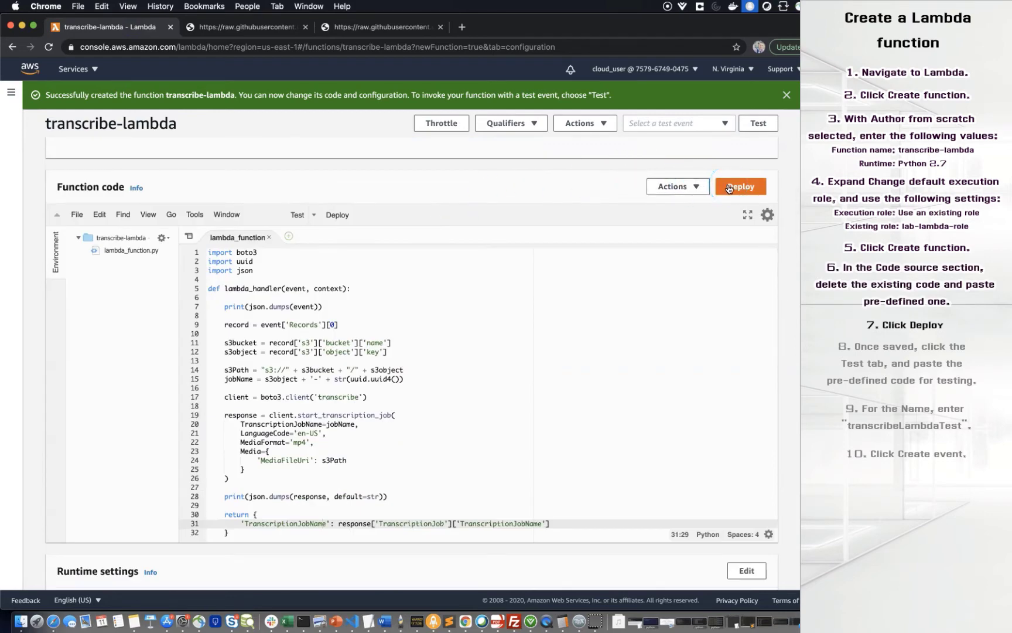
left_click(739, 186)
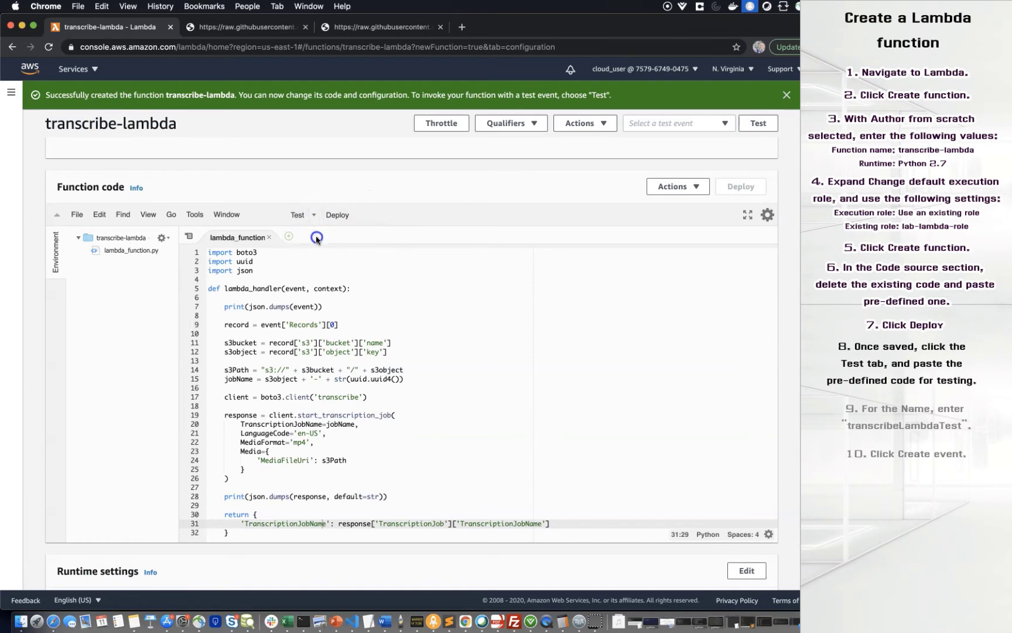
Configure a new test event from the sample S3 event JSON, pointing it at the input-cfst bucket
left_click(758, 123)
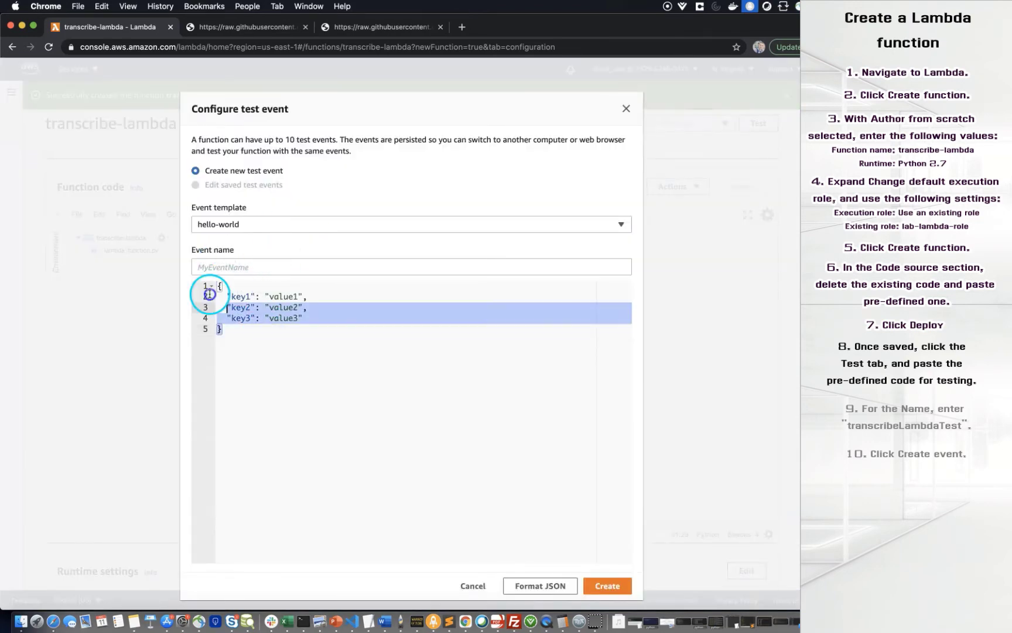
left_click(380, 26)
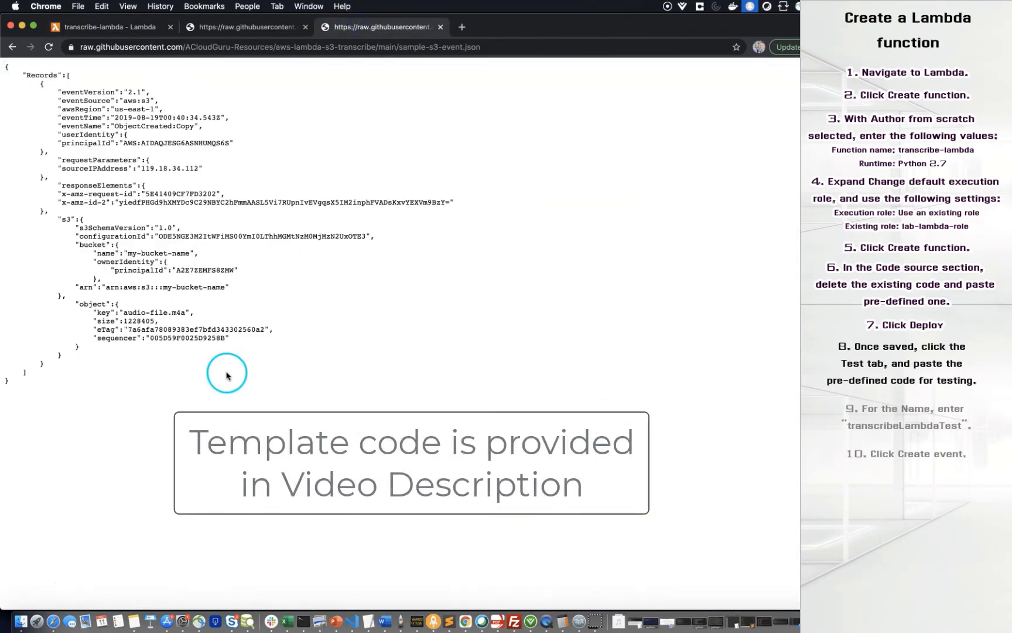
right_click(40, 104)
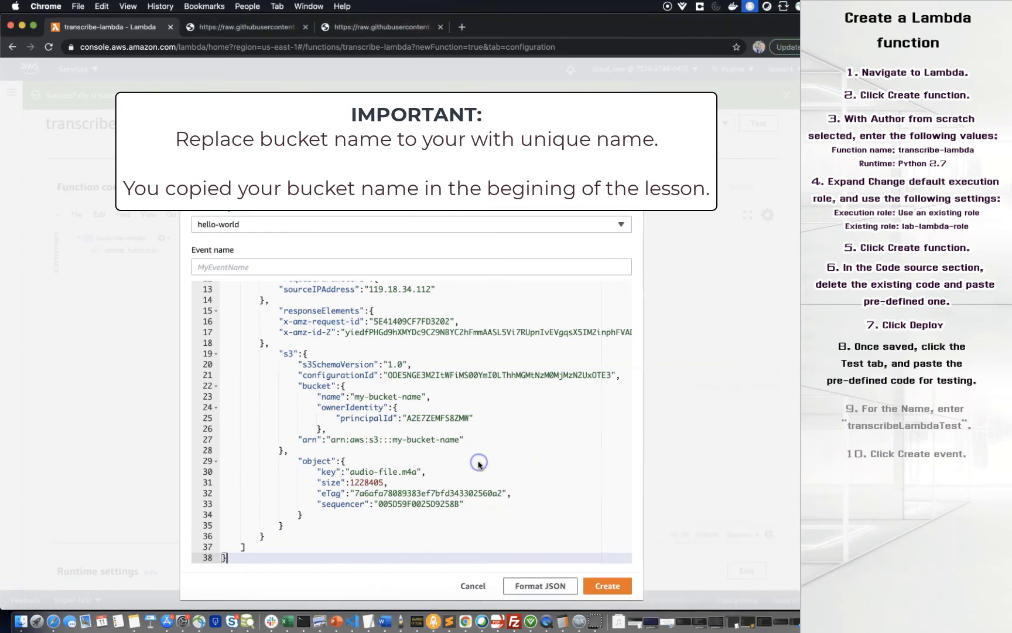
double_click(393, 439)
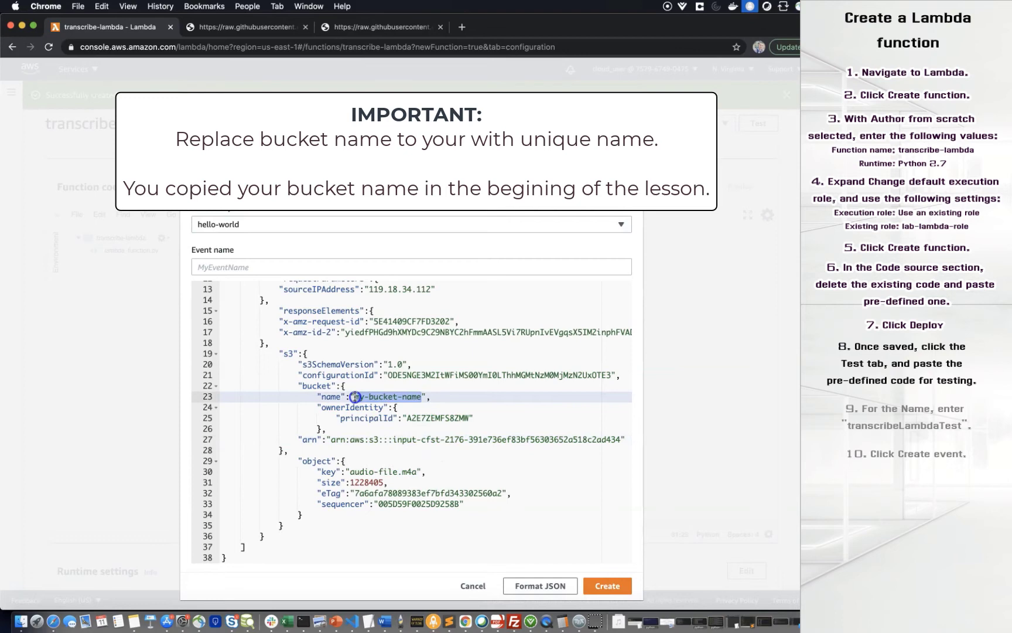
type("input-cfst-2176-391e736ef83bf56303652a518c2ad434")
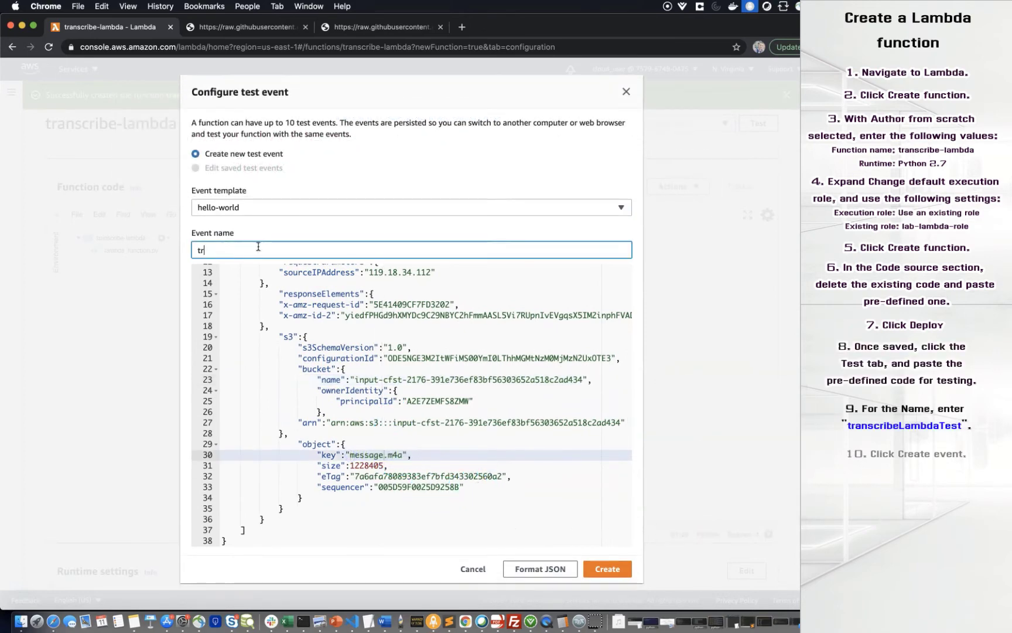
Name the test event transcribeLambdaTest and save it
type("transcribeLambdaTess")
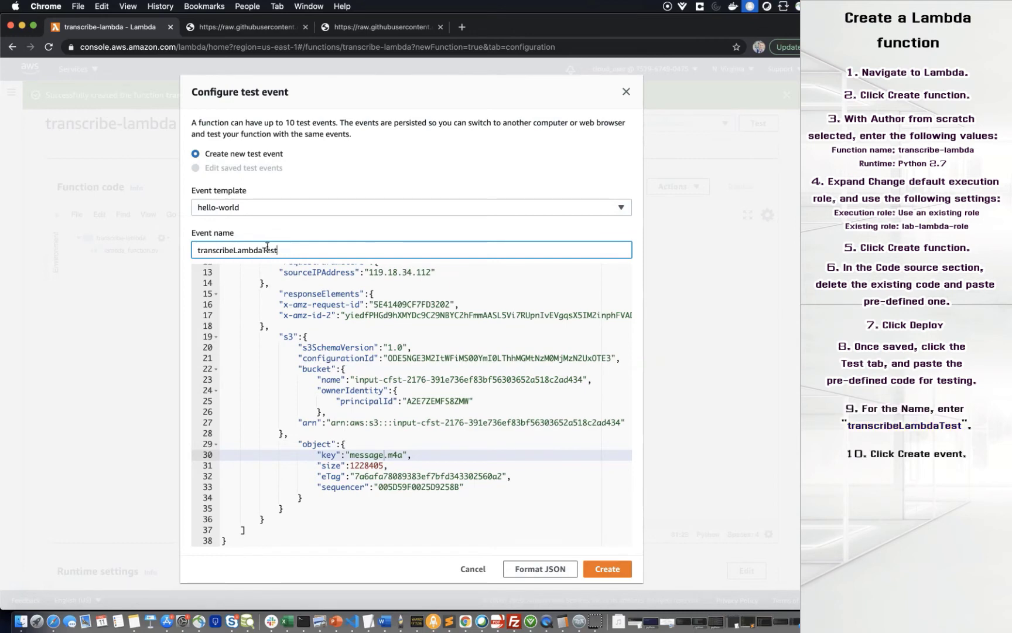
left_click(606, 568)
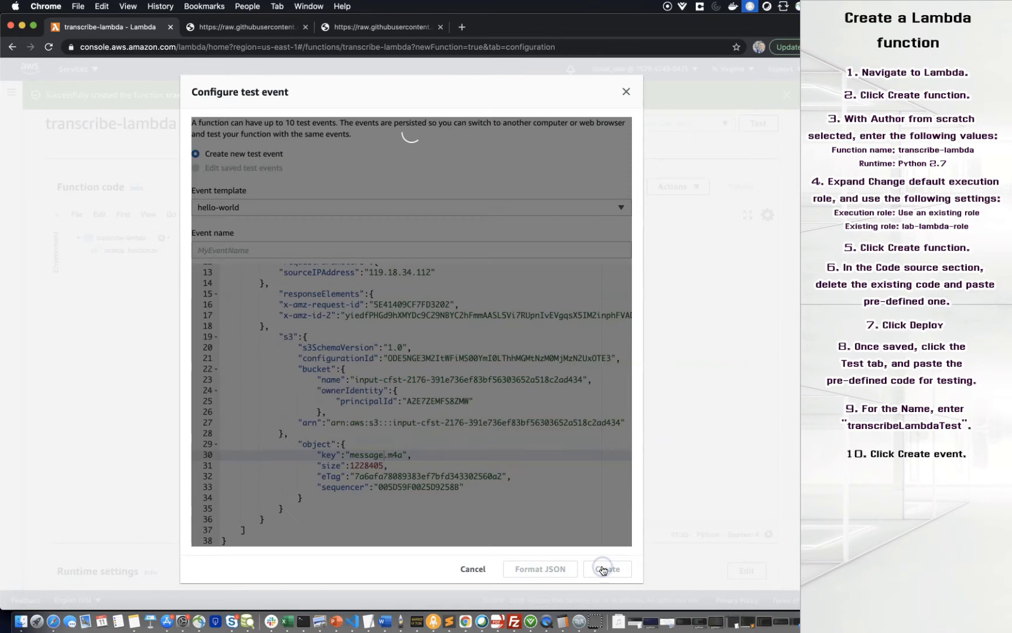
left_click(606, 569)
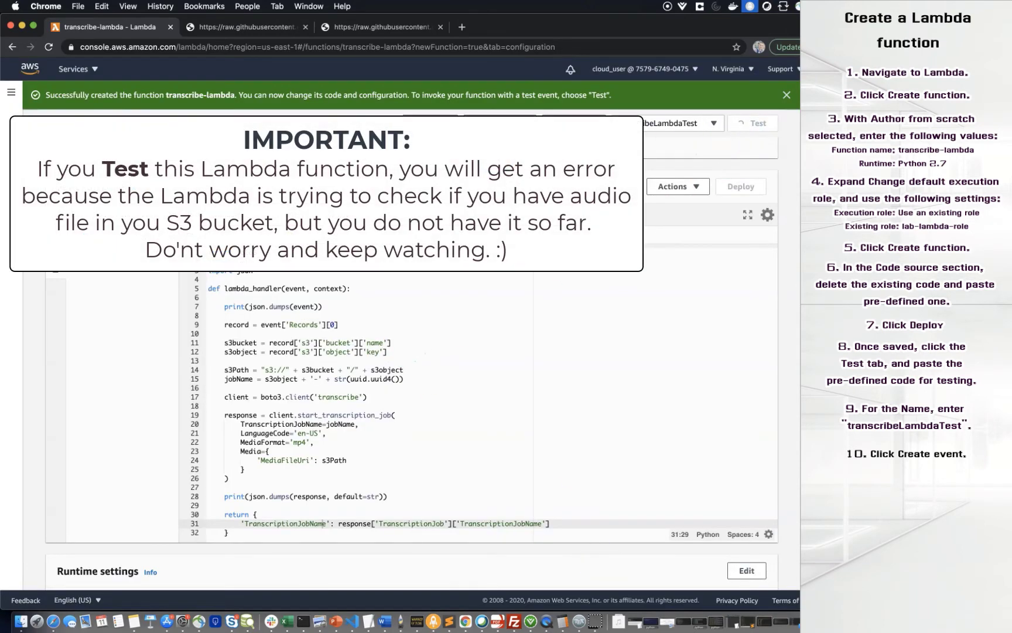
Open the input-cfst bucket's Properties and scroll to the empty Event notifications section
left_click(758, 123)
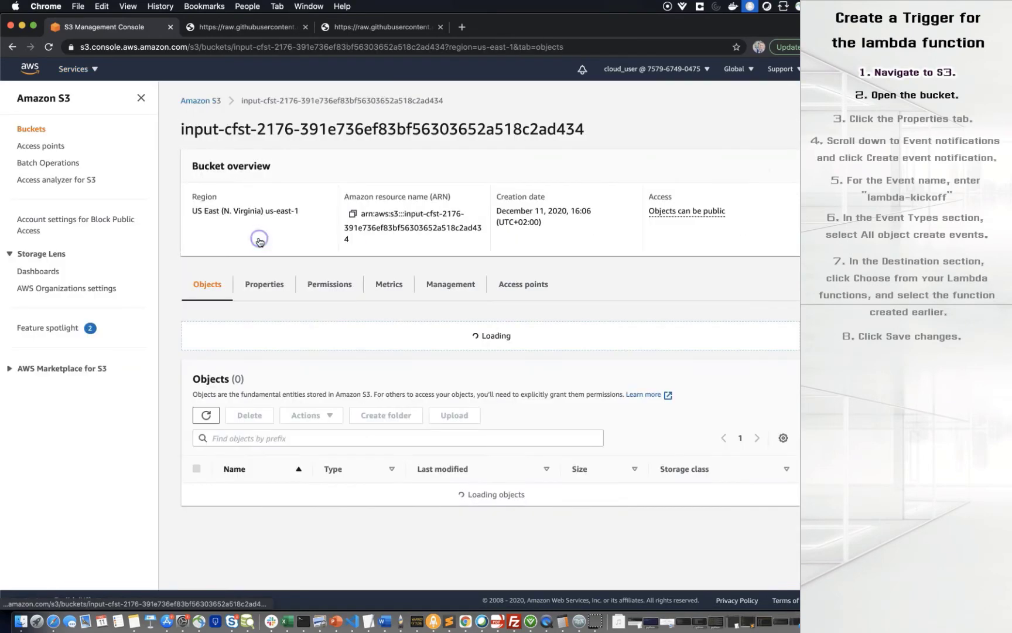
left_click(264, 284)
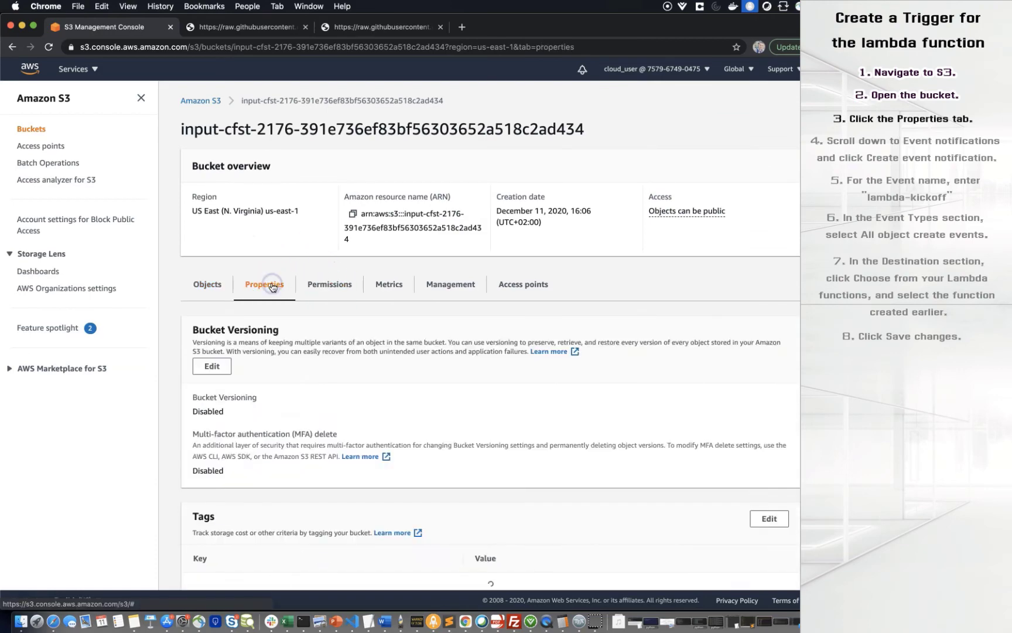
scroll("down", 3)
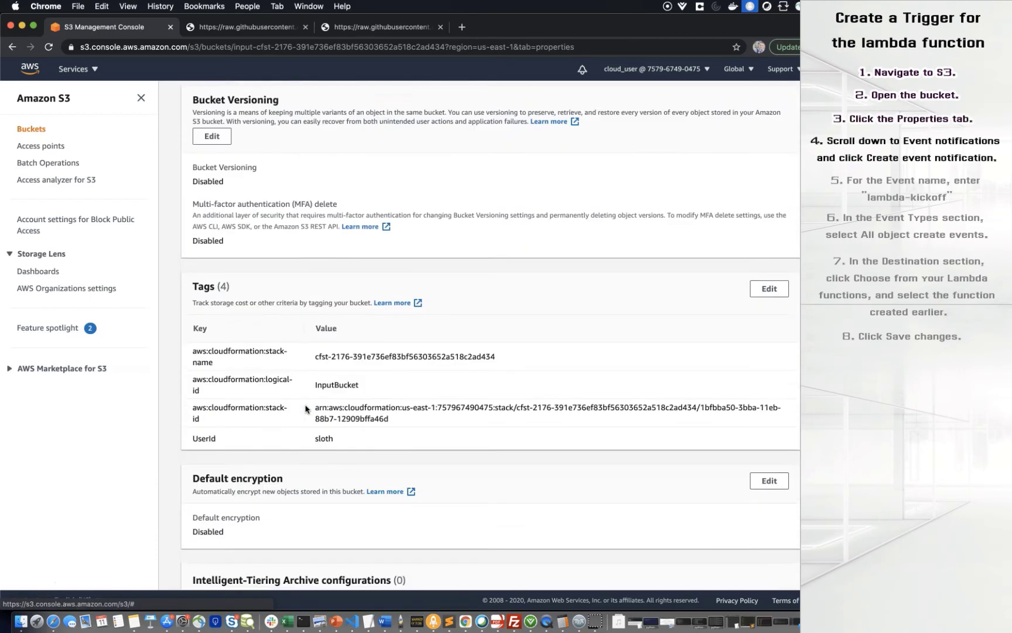
scroll("down", 3)
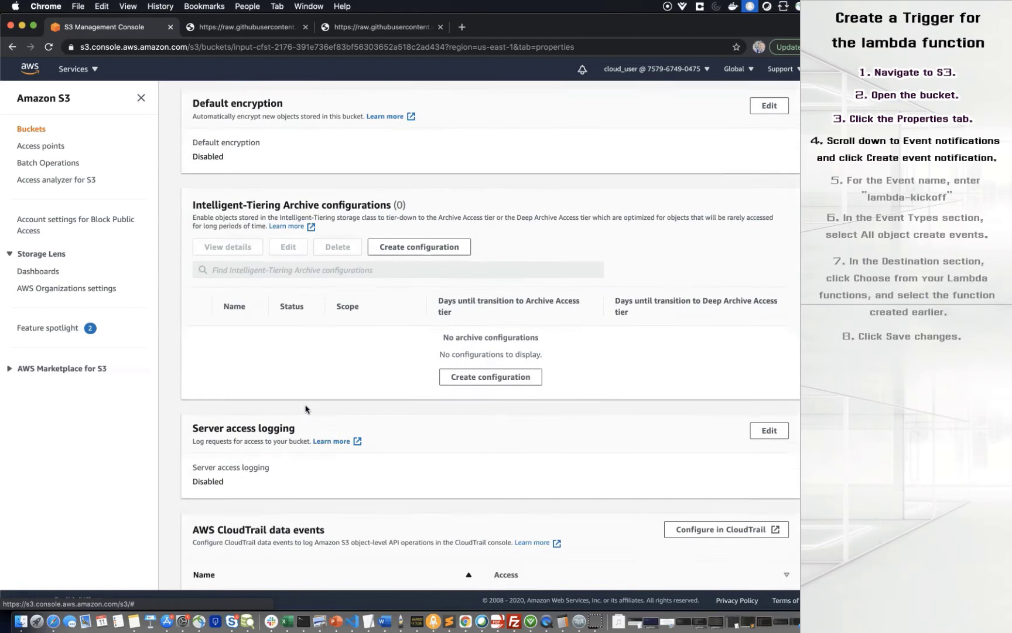
scroll("down", 3)
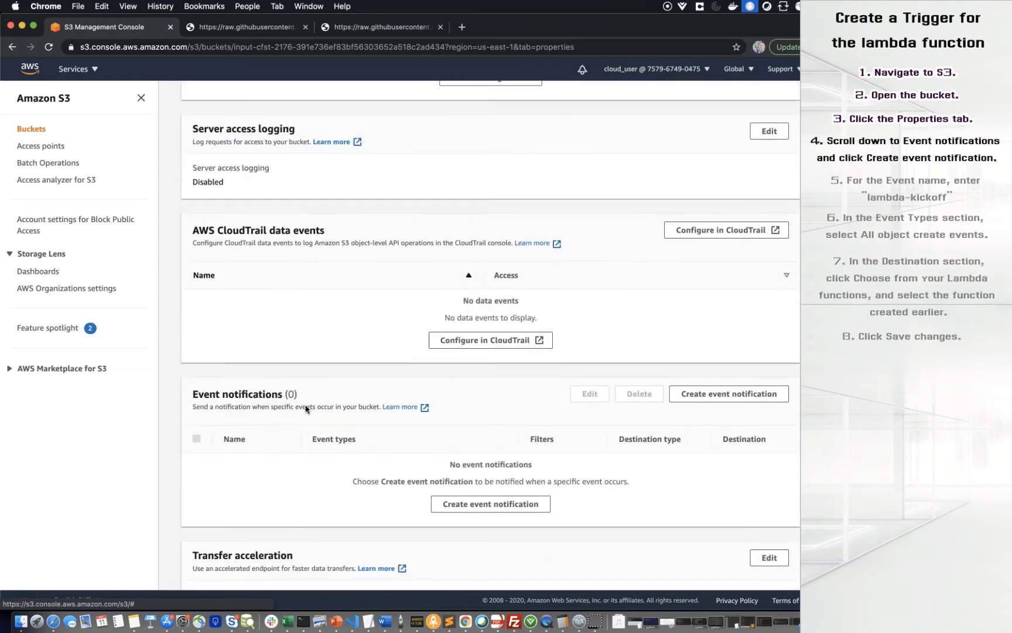
Create an event notification named lambda-kickoff triggered on all object create events
left_click(728, 393)
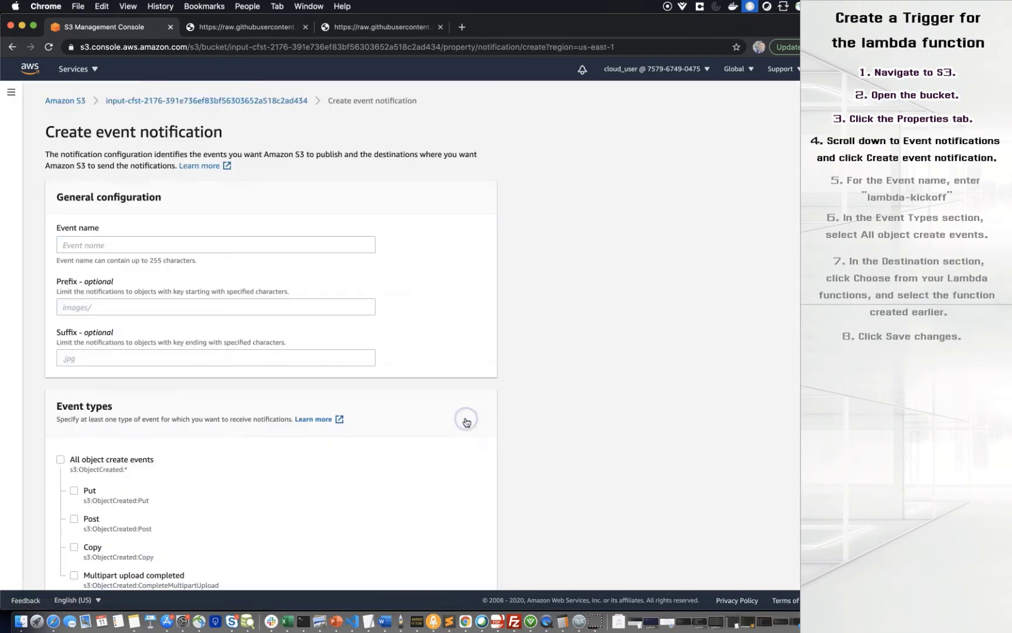
left_click(215, 245)
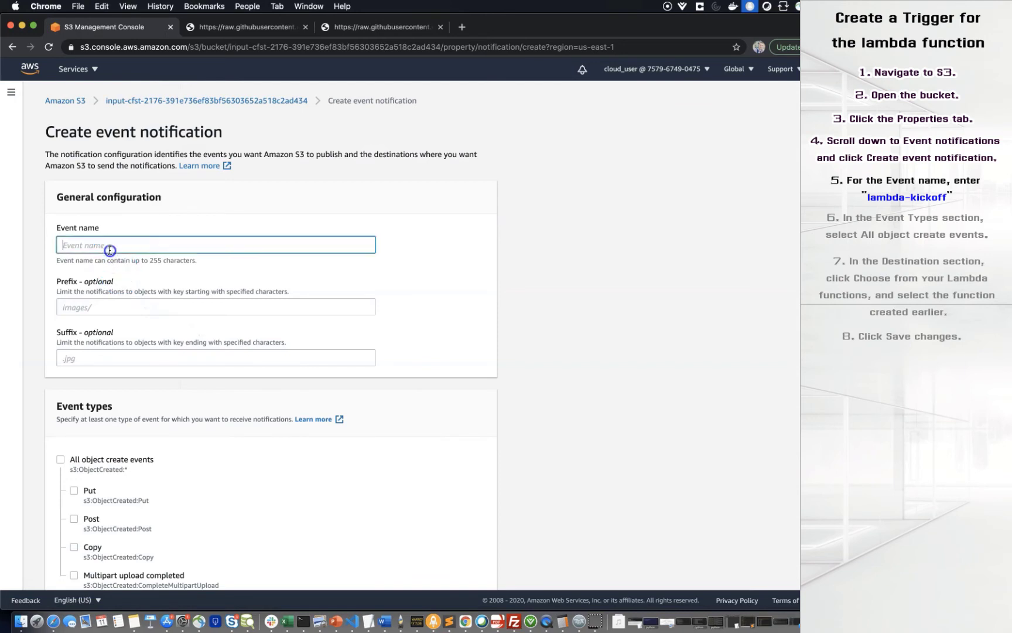
type("lambda-kickoff")
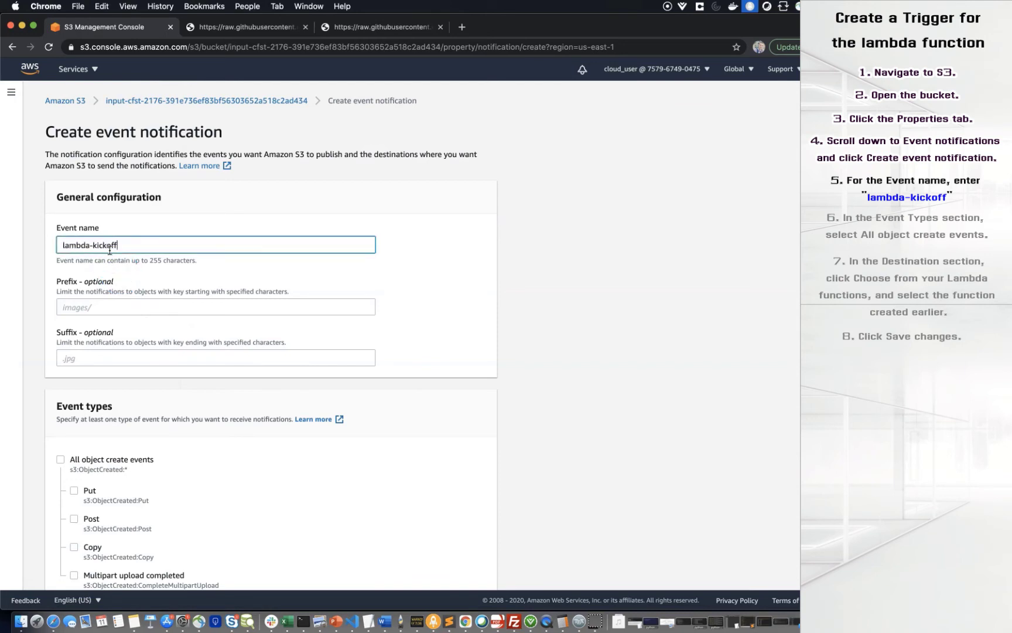
scroll("down", 3)
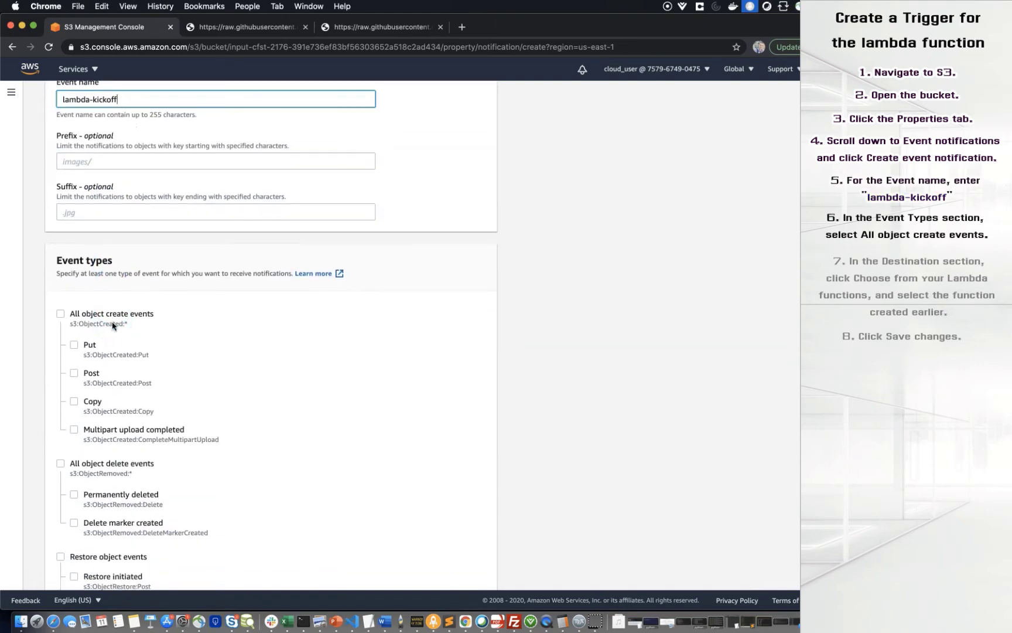
left_click(60, 313)
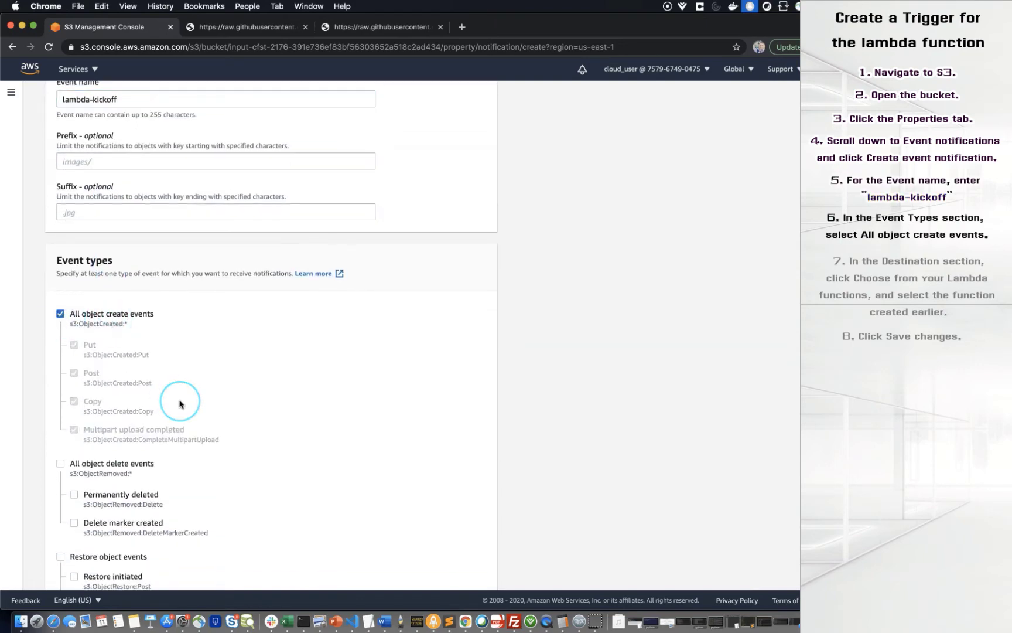
Set transcribe-lambda as the destination and save the notification
scroll("down", 3)
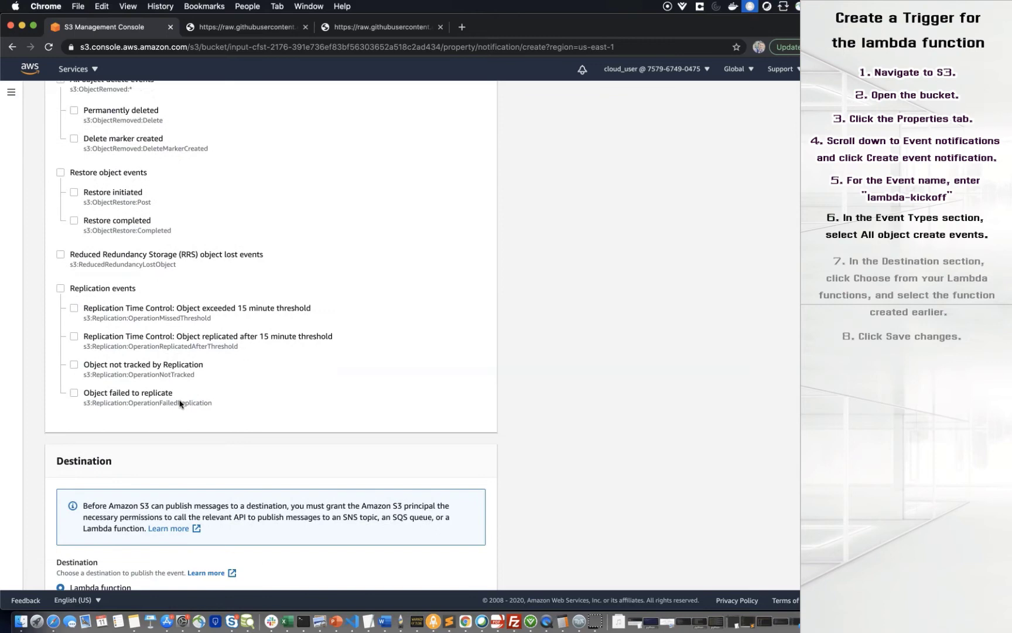
scroll("down", 3)
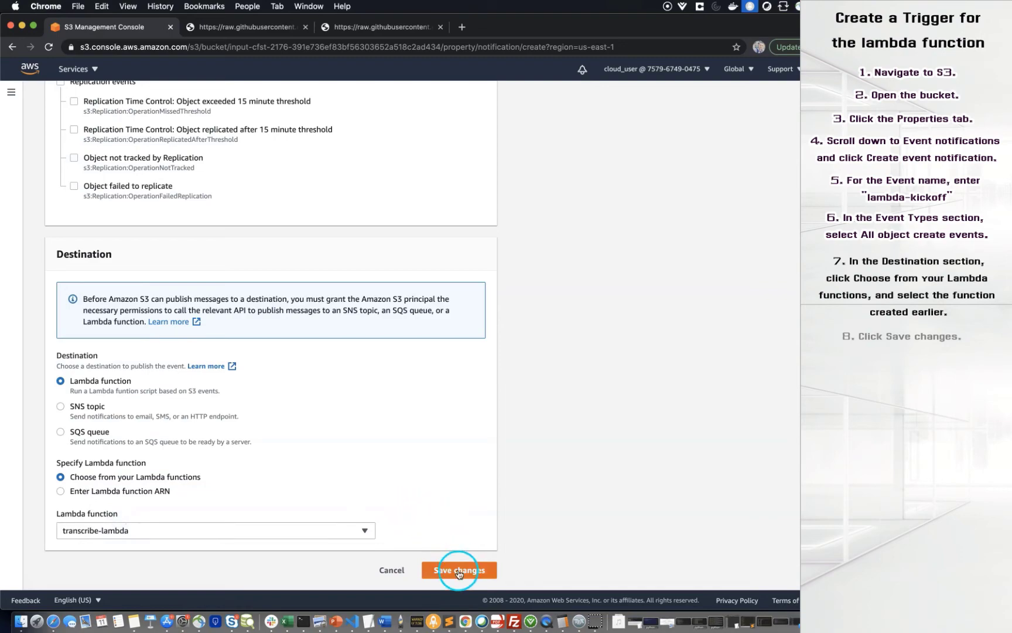
left_click(458, 570)
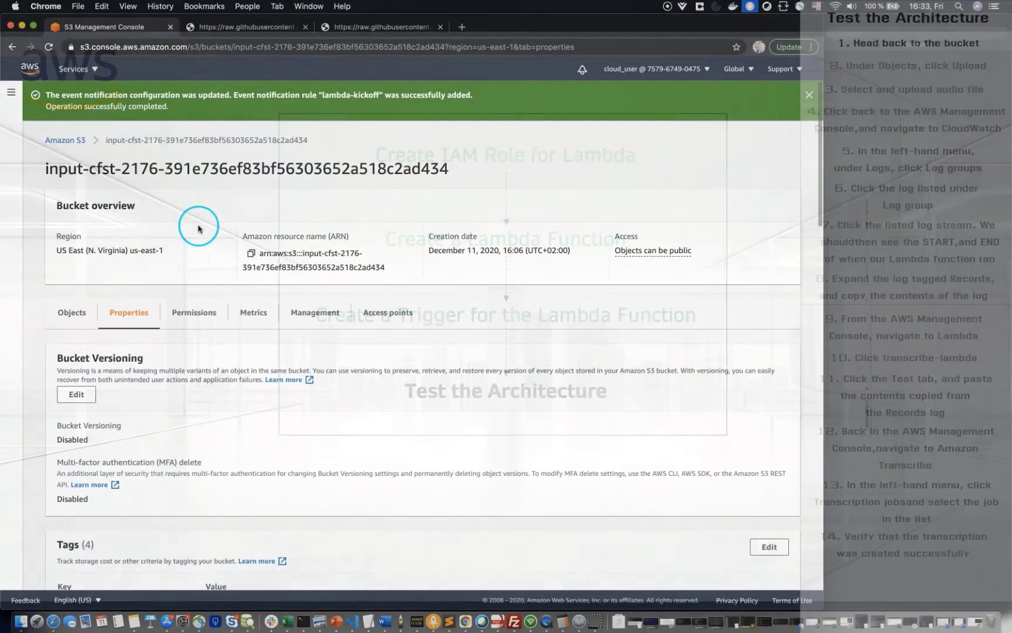
Select message.m4a from disk and upload it into the input S3 bucket
left_click(65, 141)
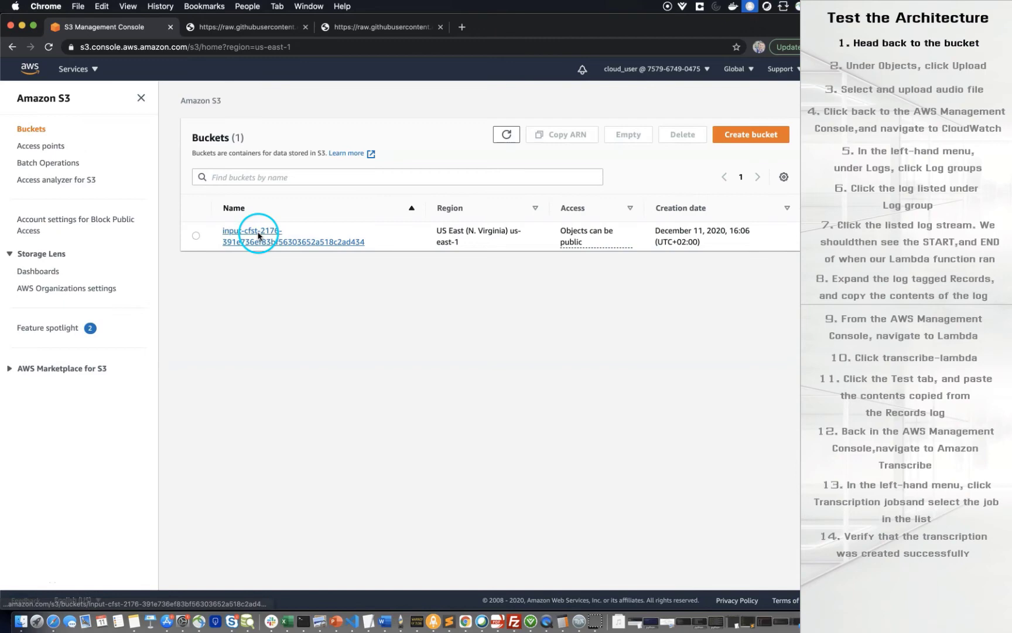
left_click(250, 235)
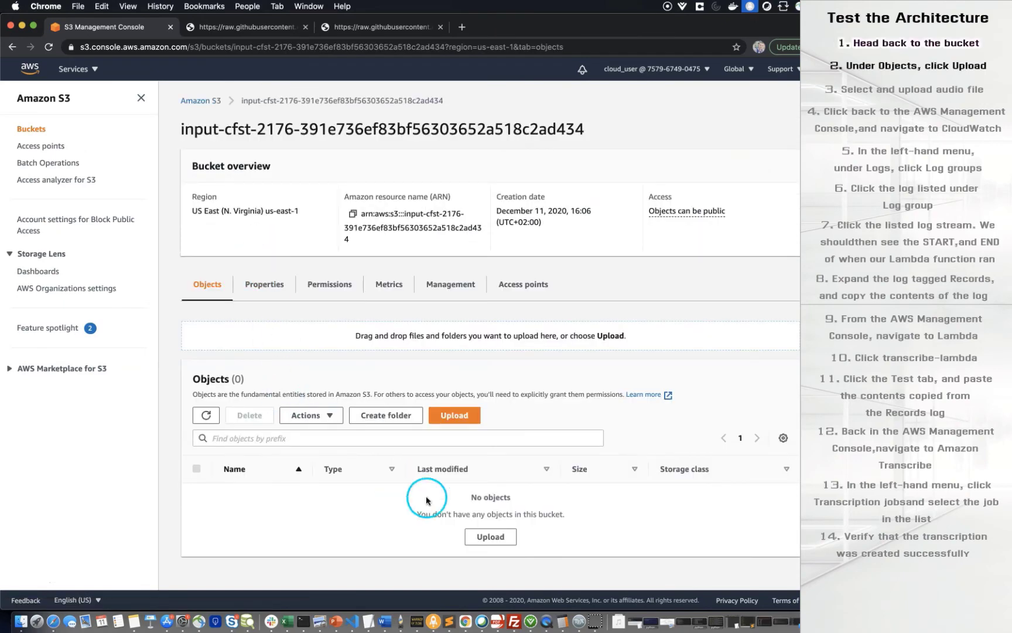
left_click(453, 414)
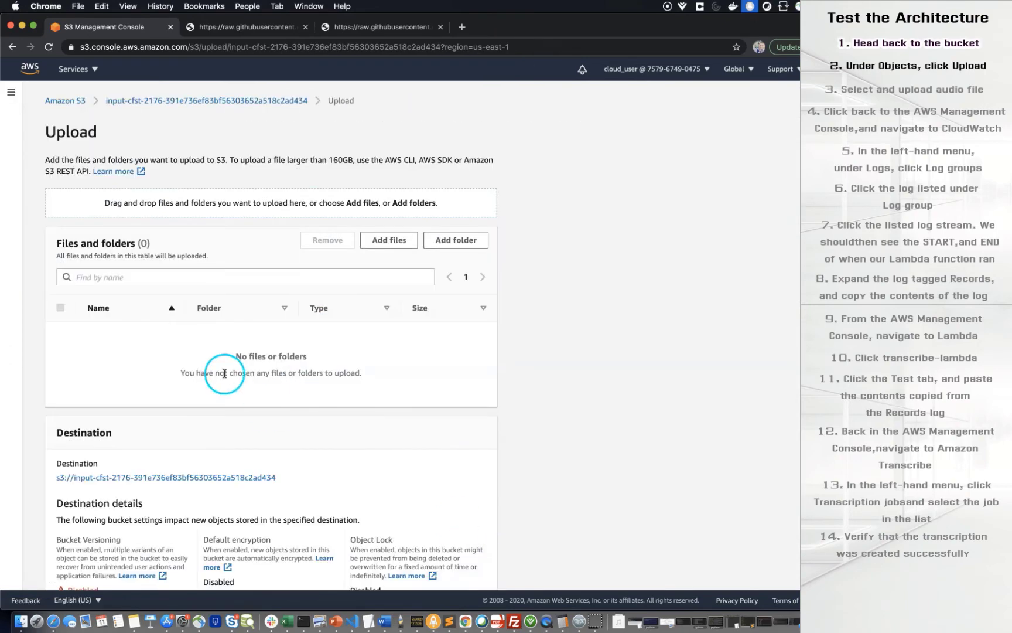
left_click(388, 239)
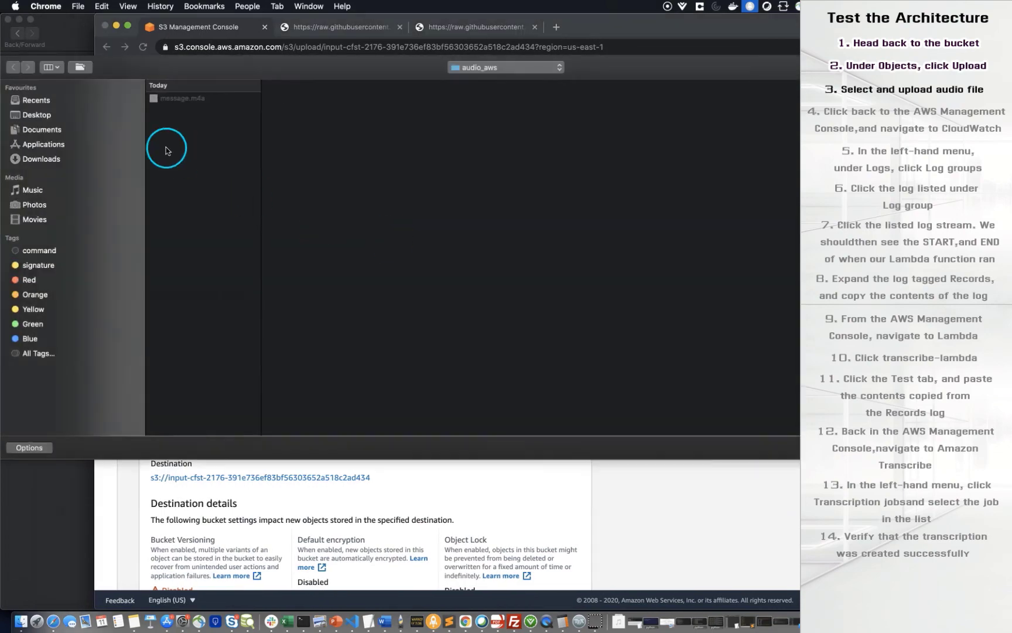
left_click(183, 98)
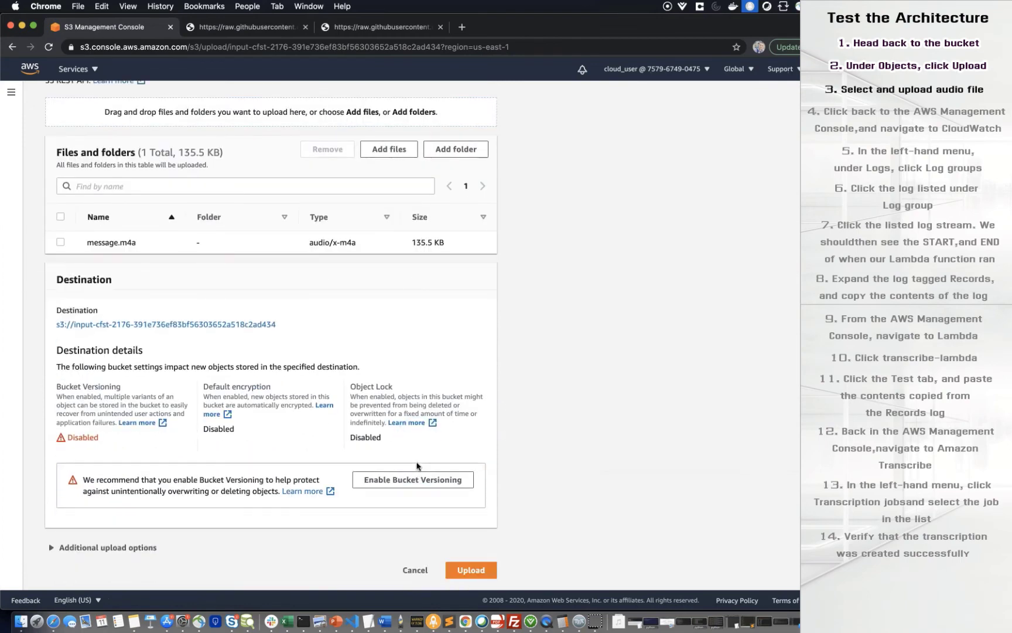
left_click(471, 570)
type("clo")
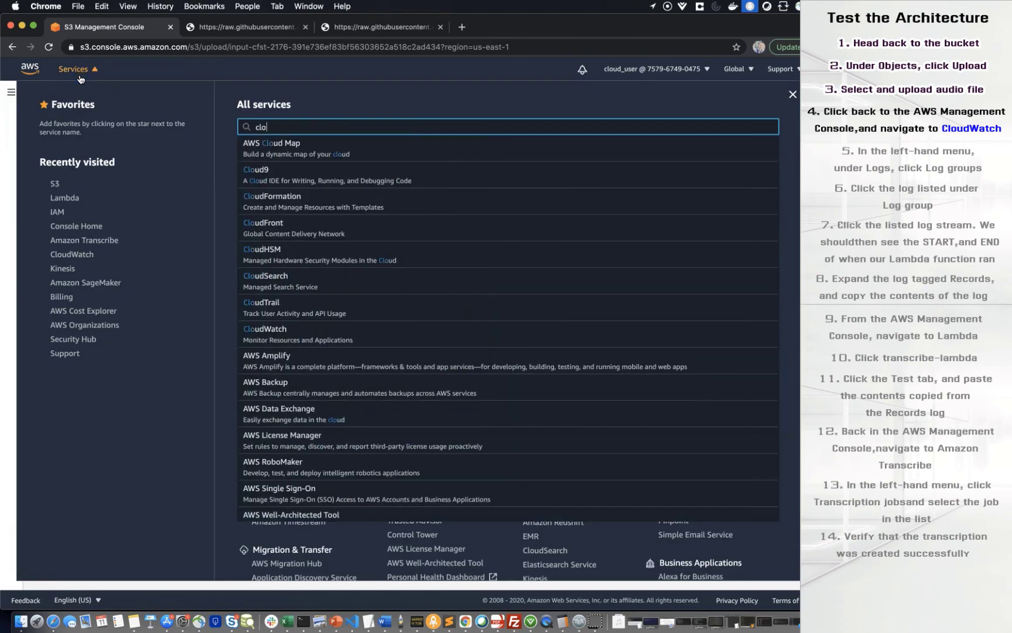
View the /aws/lambda/transcribe-lambda log group's latest log stream in CloudWatch Logs
left_click(265, 334)
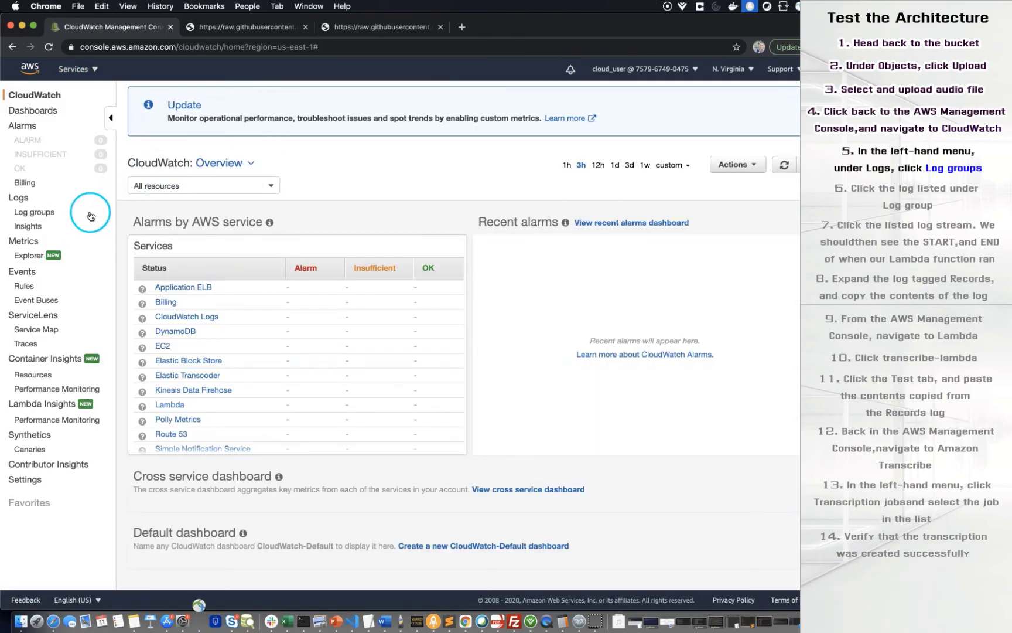
left_click(34, 212)
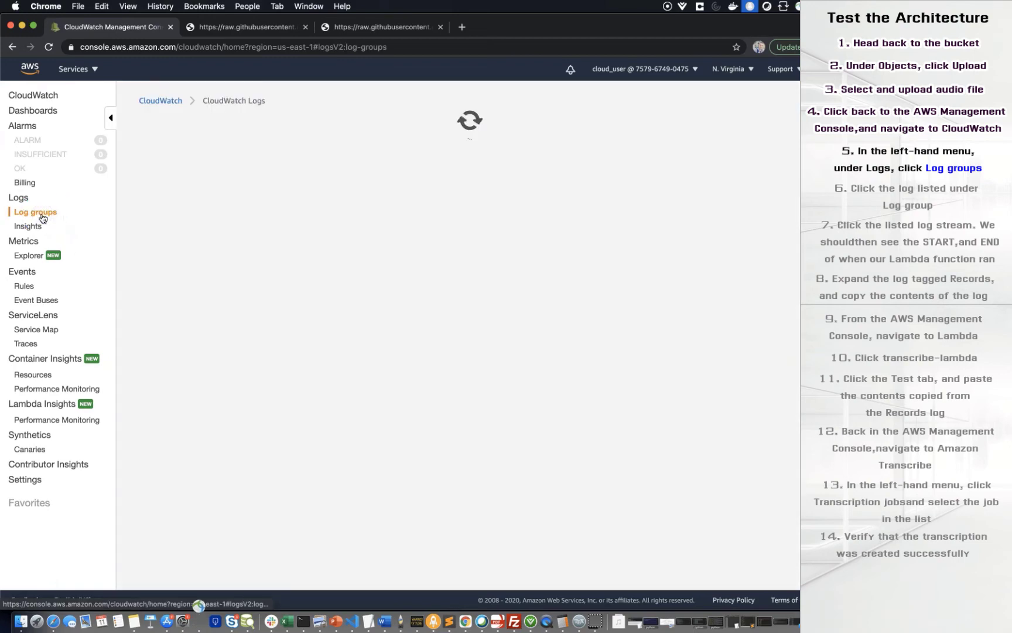
left_click(35, 212)
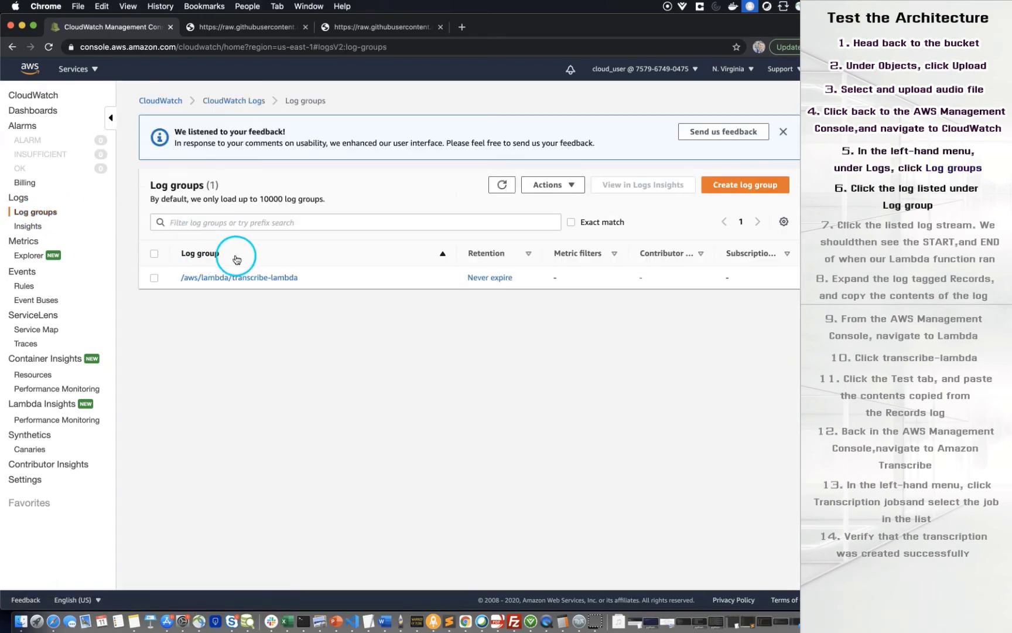
left_click(238, 277)
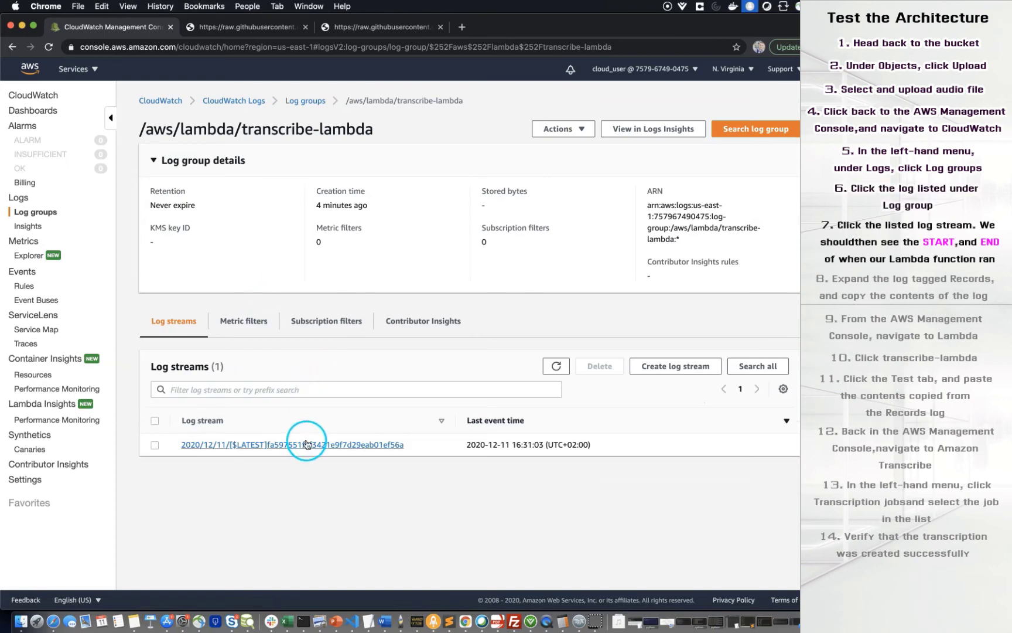
left_click(293, 444)
type("lambda")
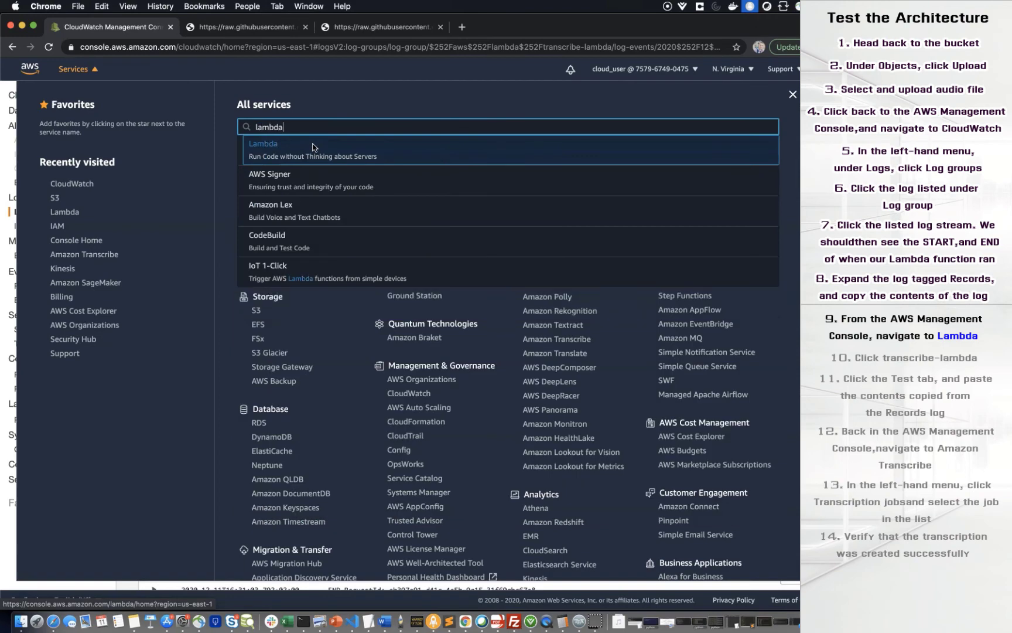
Save the pasted S3 Records as the transcribe-lambda test event, run it and review the returned TranscriptionJobName
left_click(263, 143)
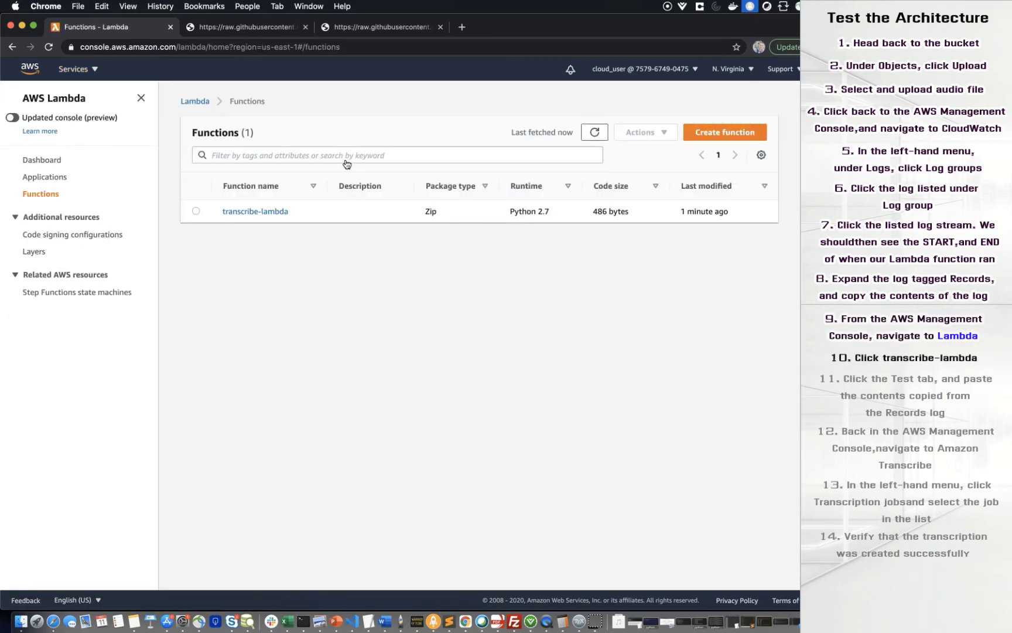
left_click(256, 210)
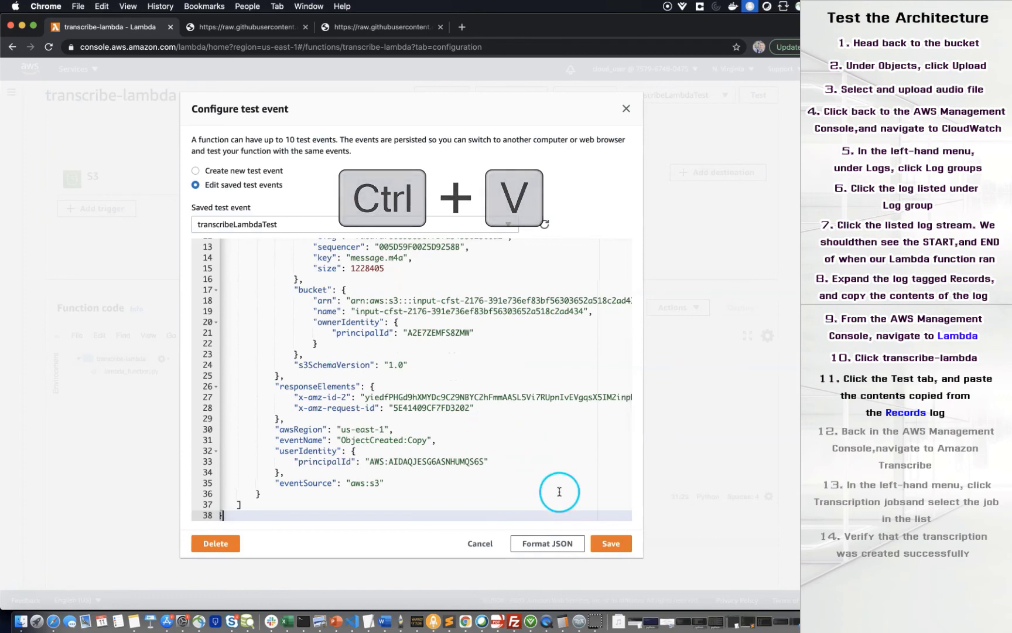
left_click(609, 542)
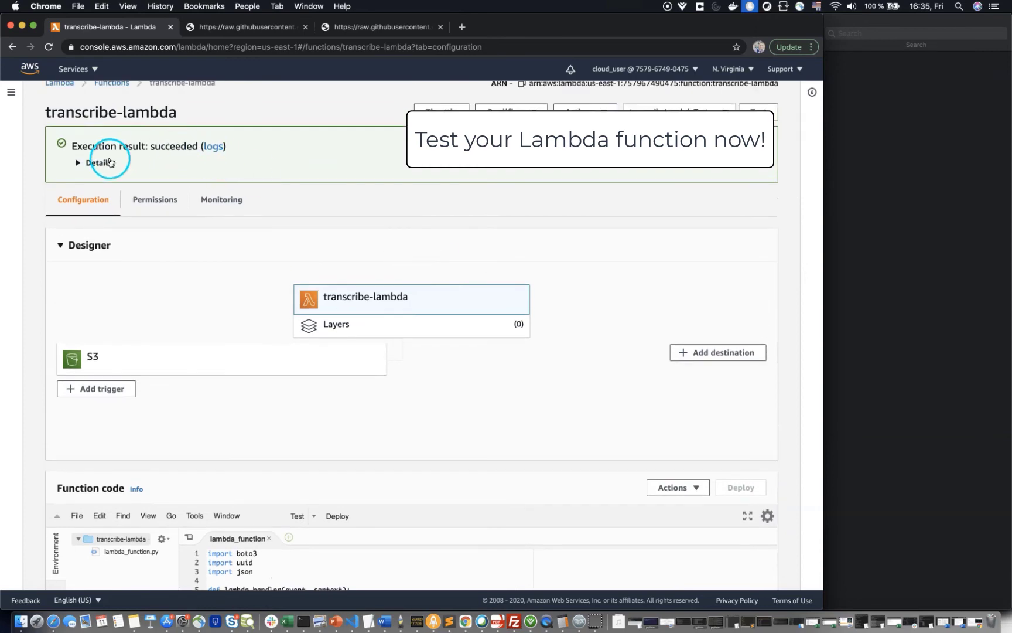
left_click(93, 162)
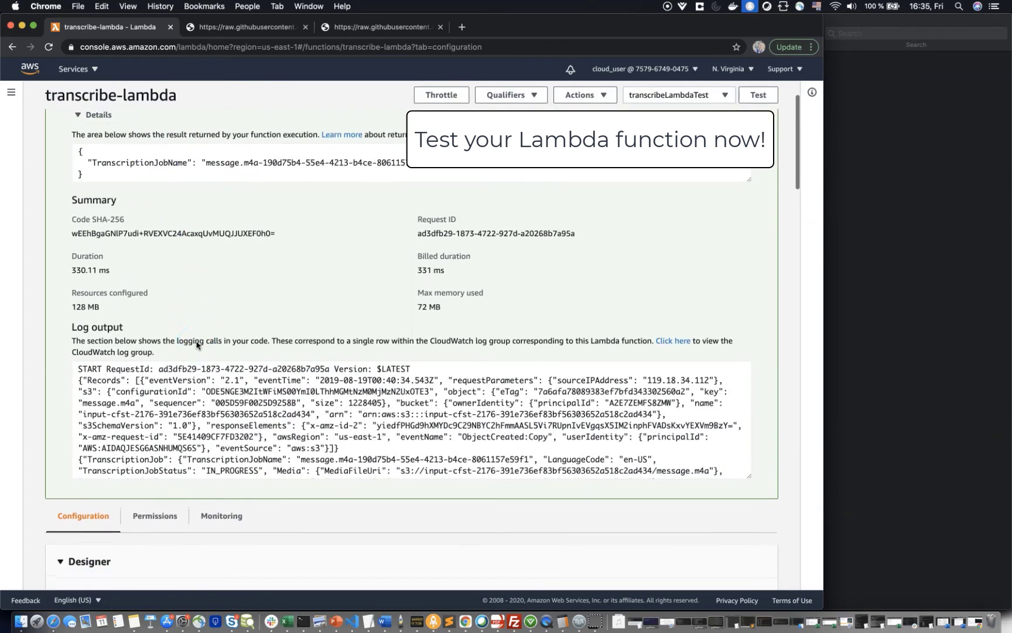
scroll("up", 3)
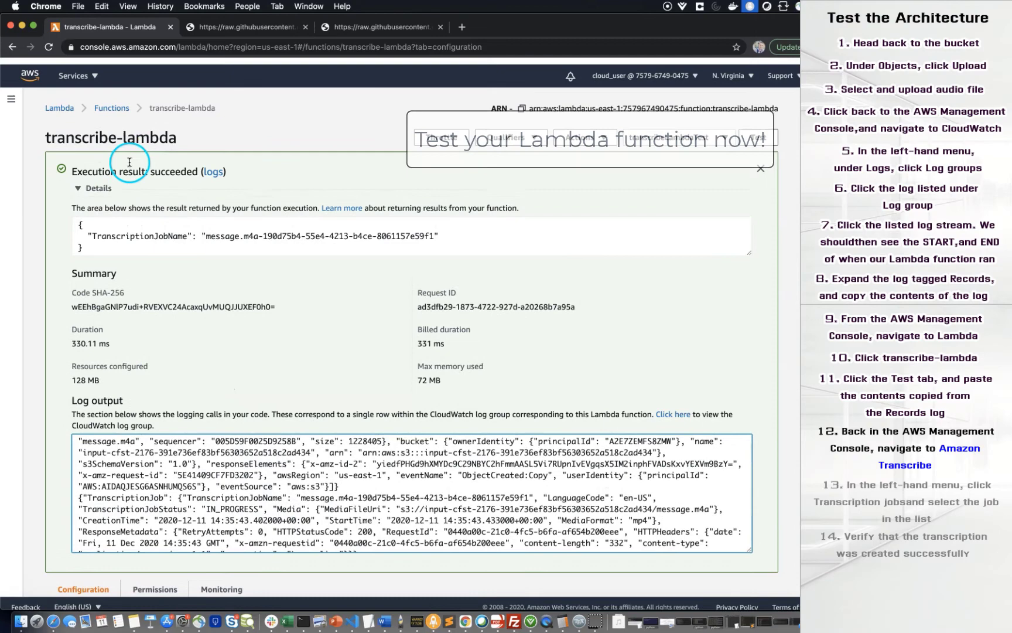
Find Amazon Transcribe via the 'trans' service search and view its transcription jobs
type("trans")
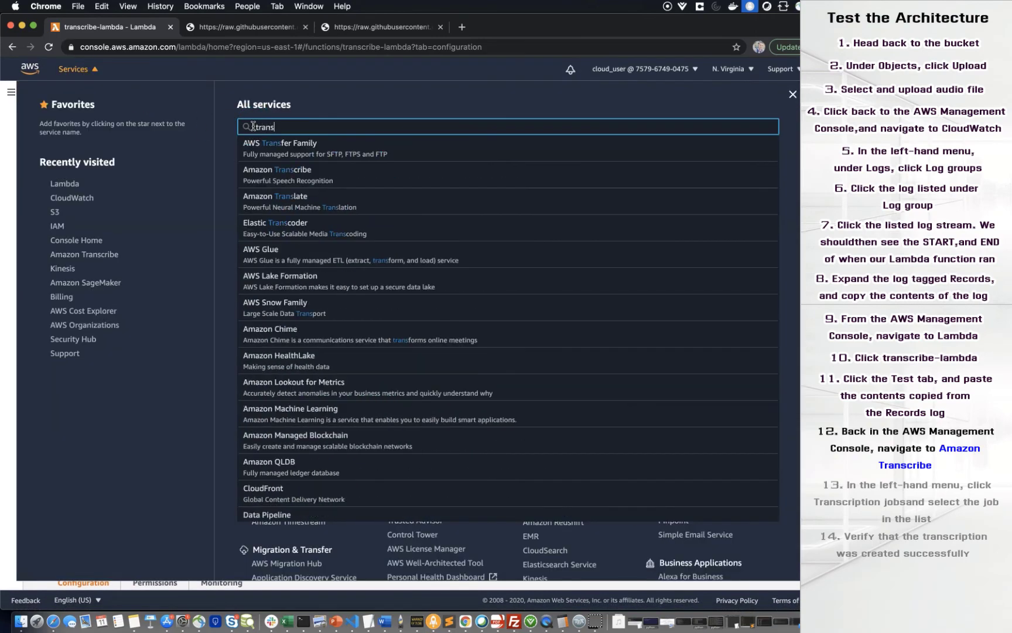
left_click(277, 147)
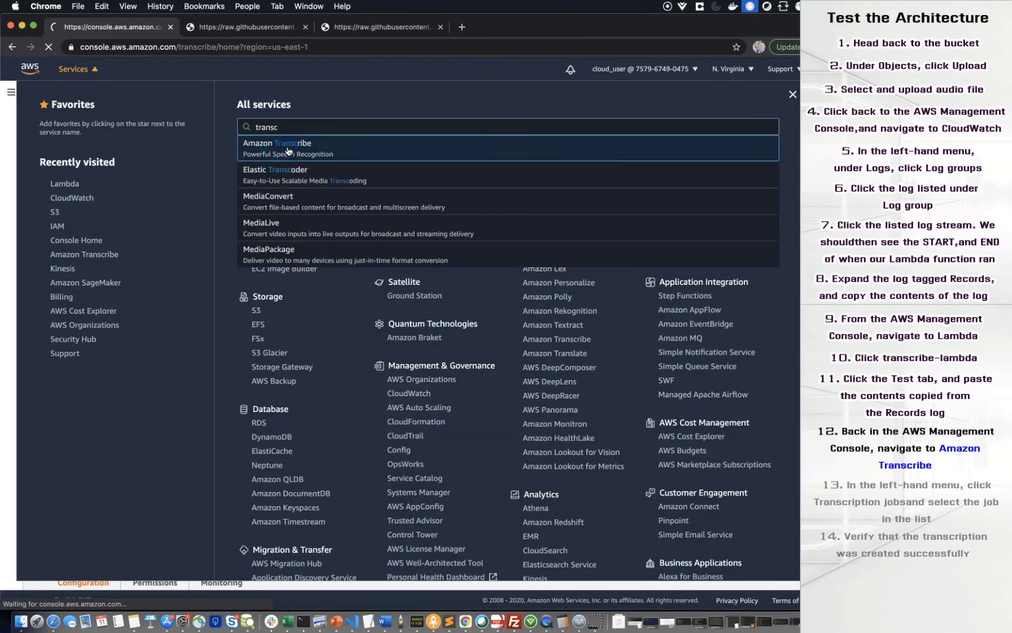
left_click(276, 147)
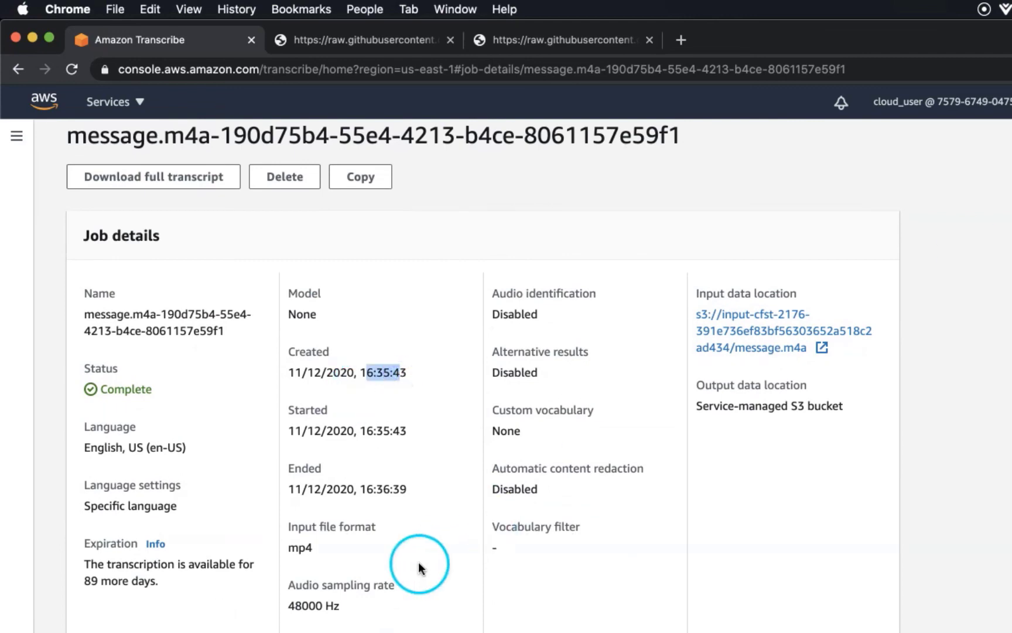
Scroll to the Transcription preview showing the recognised text for message.m4a
scroll("down", 3)
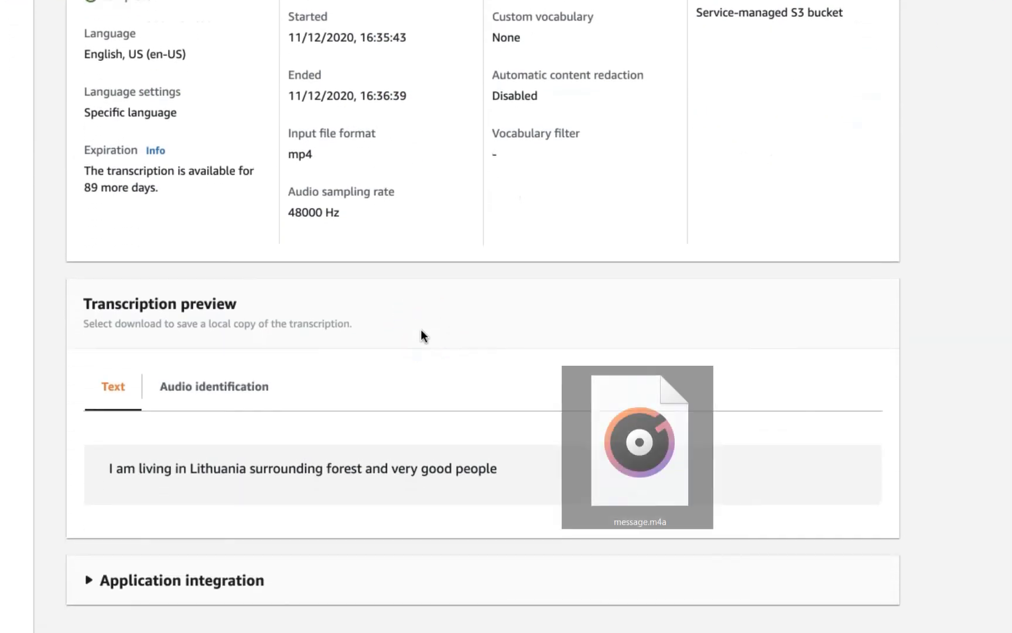
mouse_move(112, 468)
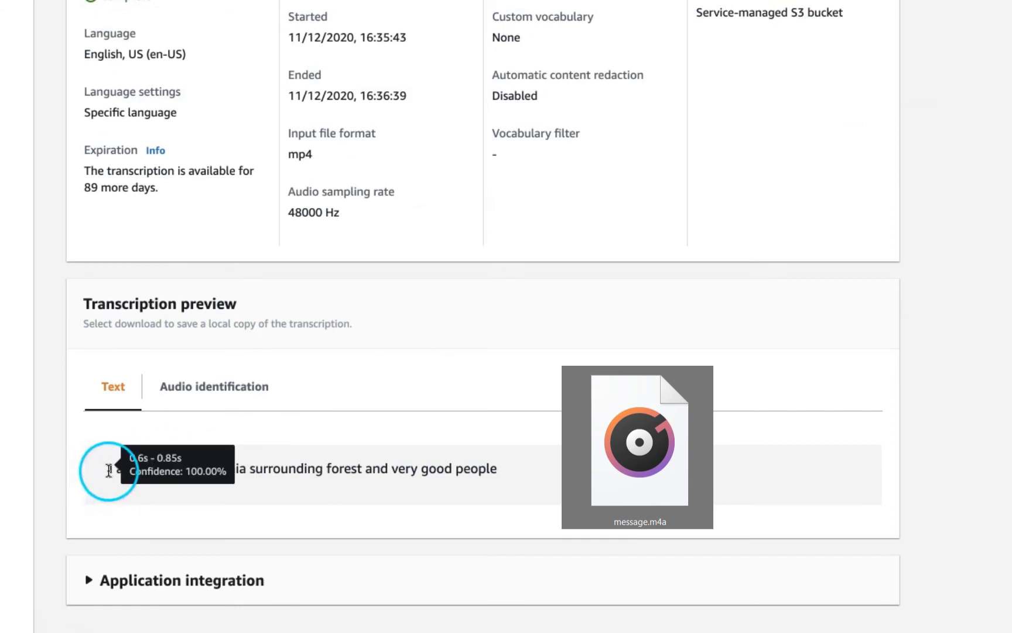
mouse_move(532, 474)
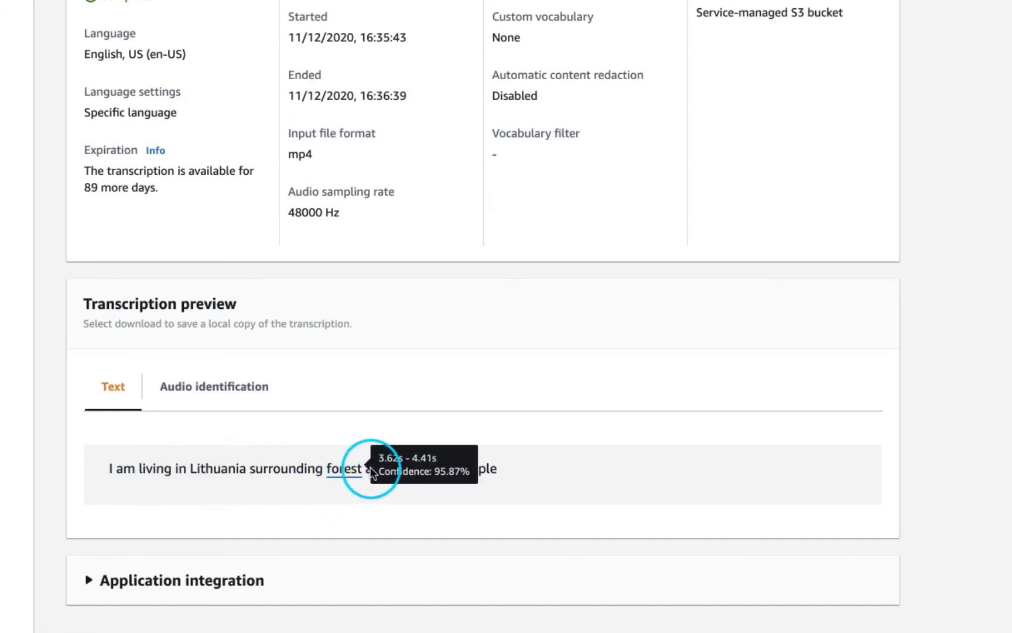
mouse_move(617, 432)
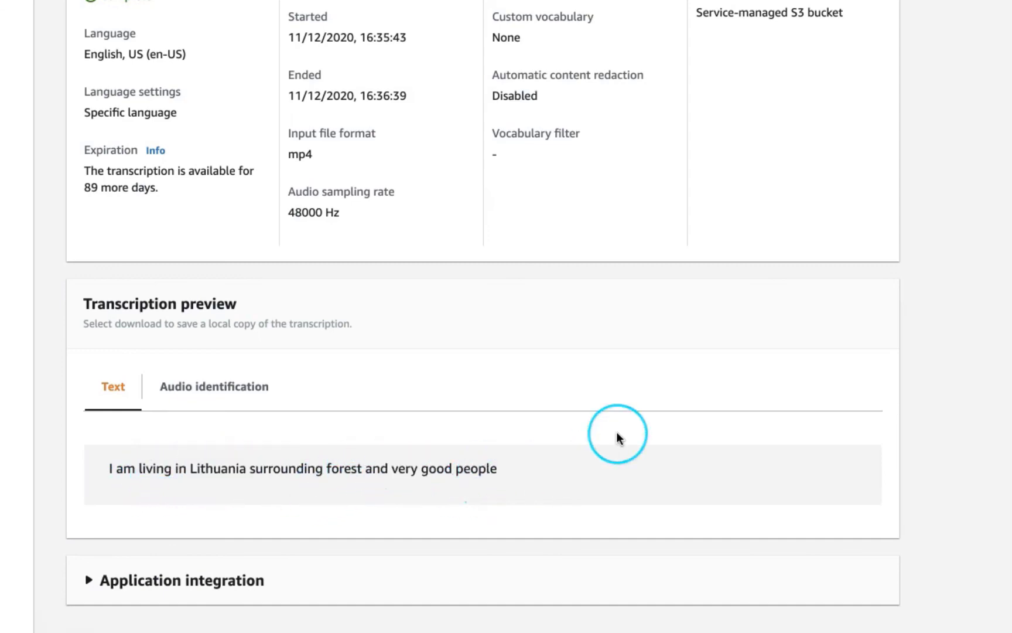